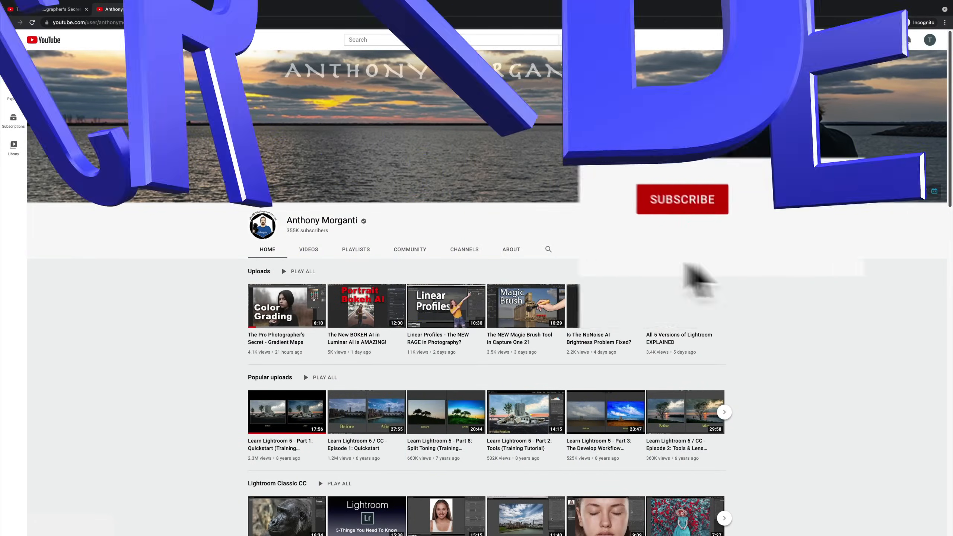
Subscribe to the channel and like the Gradient Maps video on YouTube
click(682, 199)
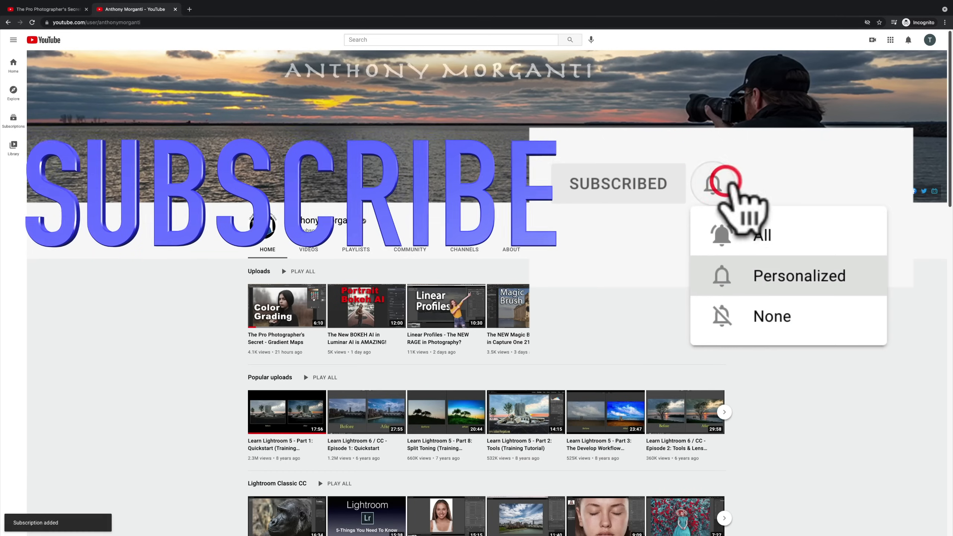
click(761, 236)
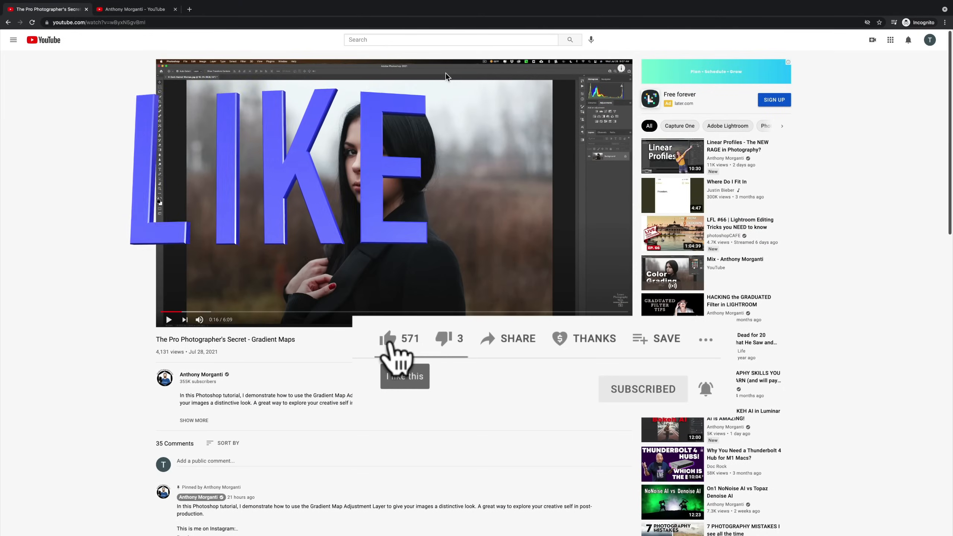
click(388, 339)
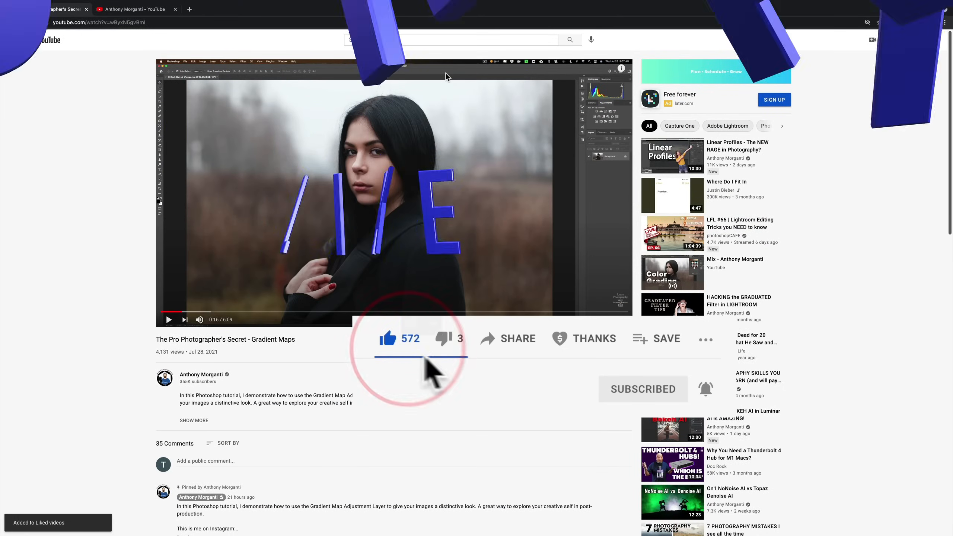
click(594, 339)
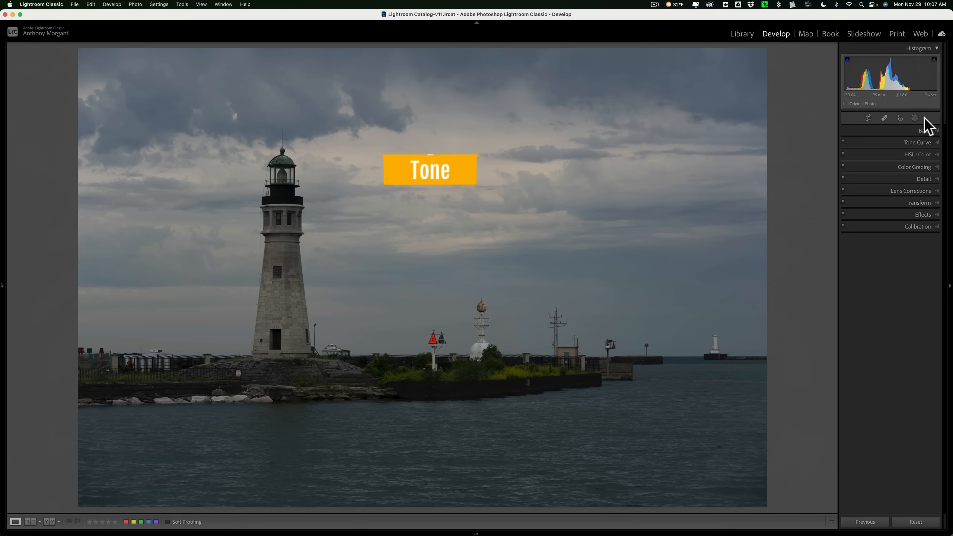
In the Basic panel, set Highlights to −53 and Shadows to +57
click(926, 131)
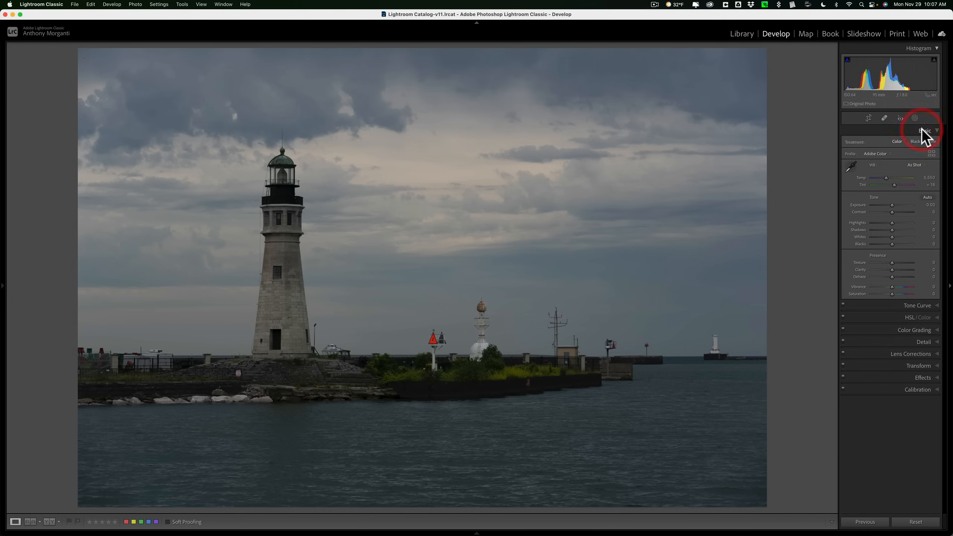
click(924, 131)
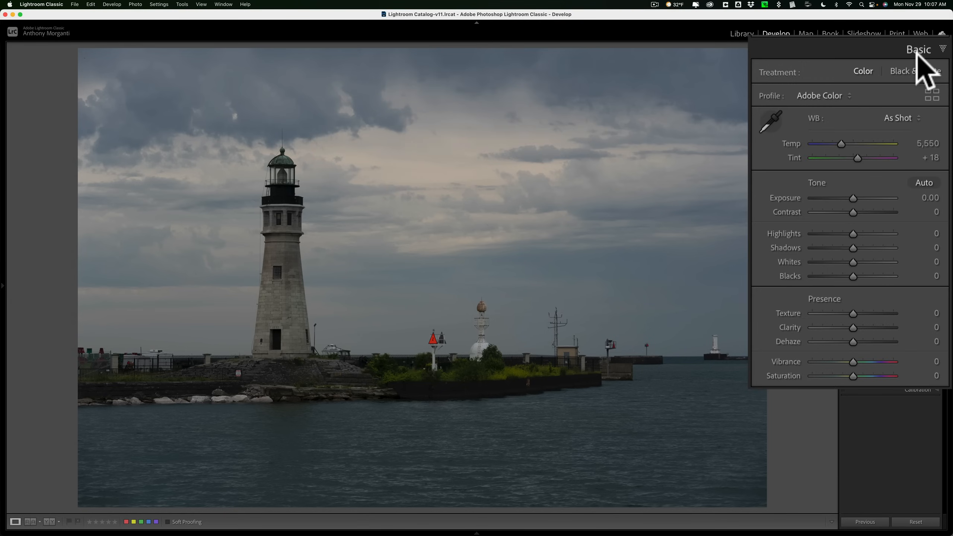
mouse_move(813, 255)
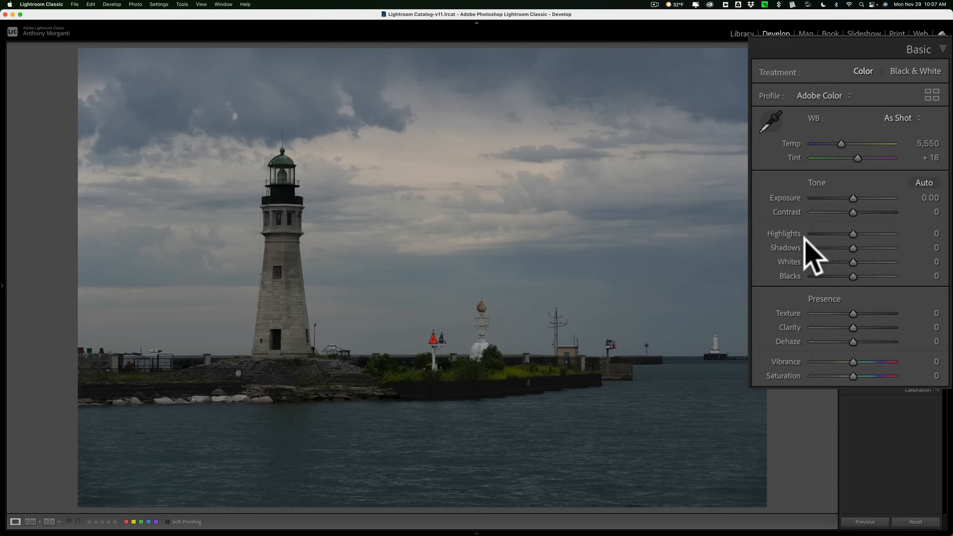
mouse_move(815, 291)
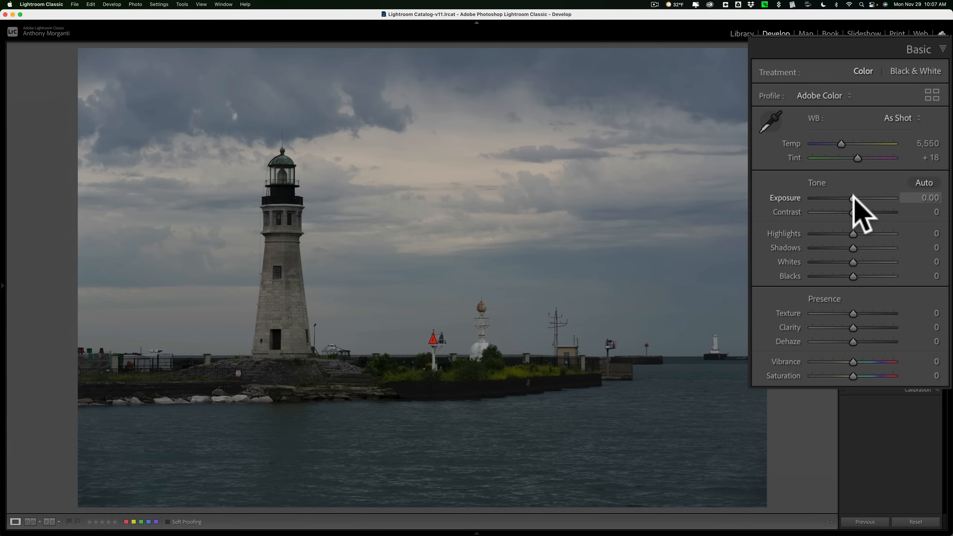
mouse_move(857, 244)
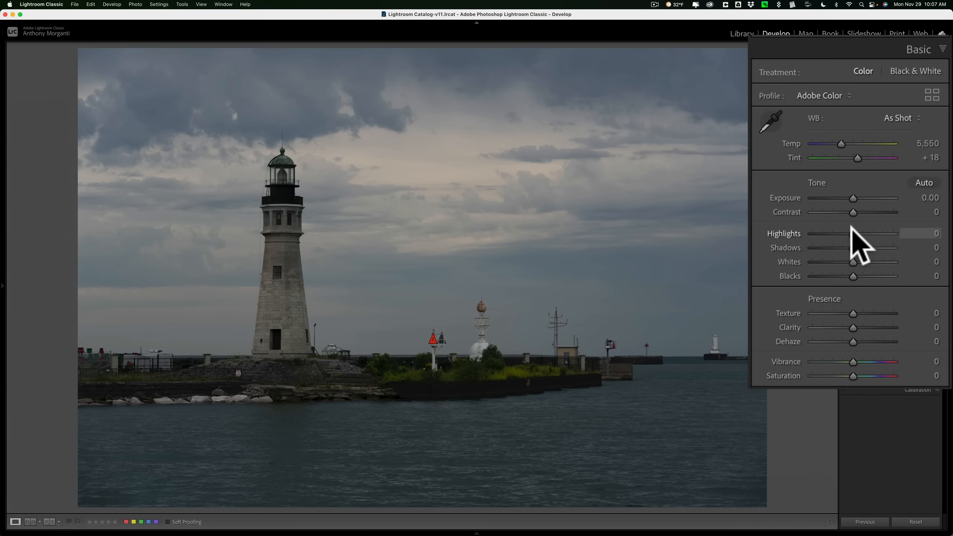
drag(854, 233, 831, 234)
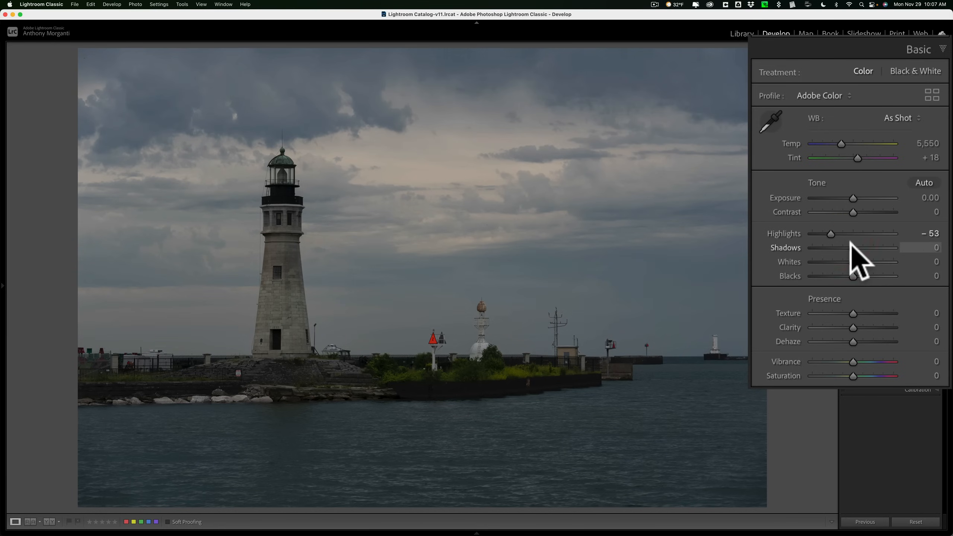
drag(855, 247, 876, 247)
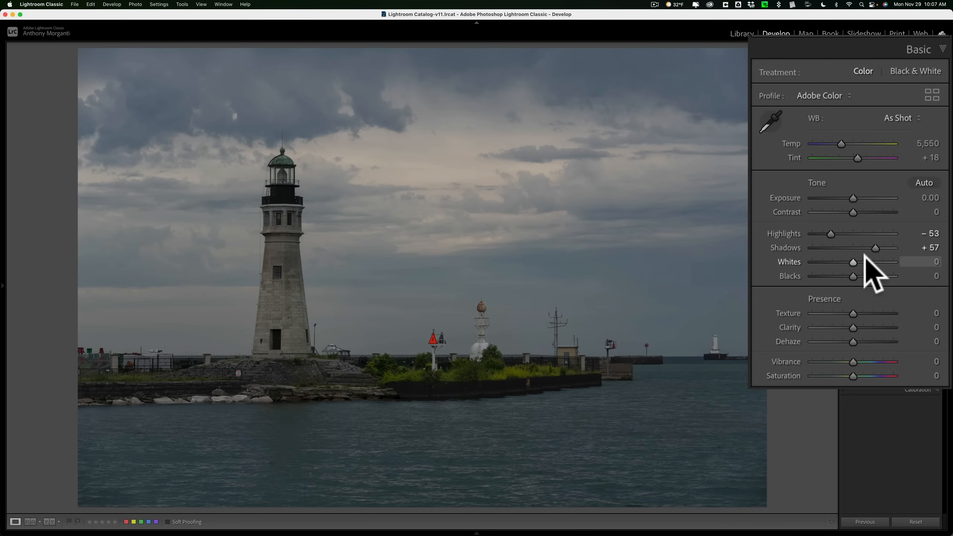
mouse_move(863, 276)
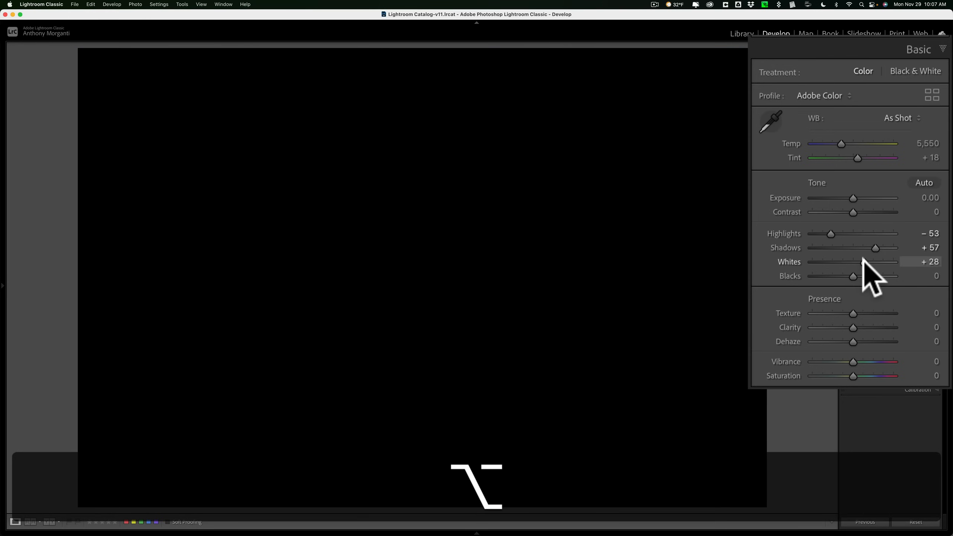
Raise Whites to about +78, just short of clipping the clouds
drag(867, 262, 875, 261)
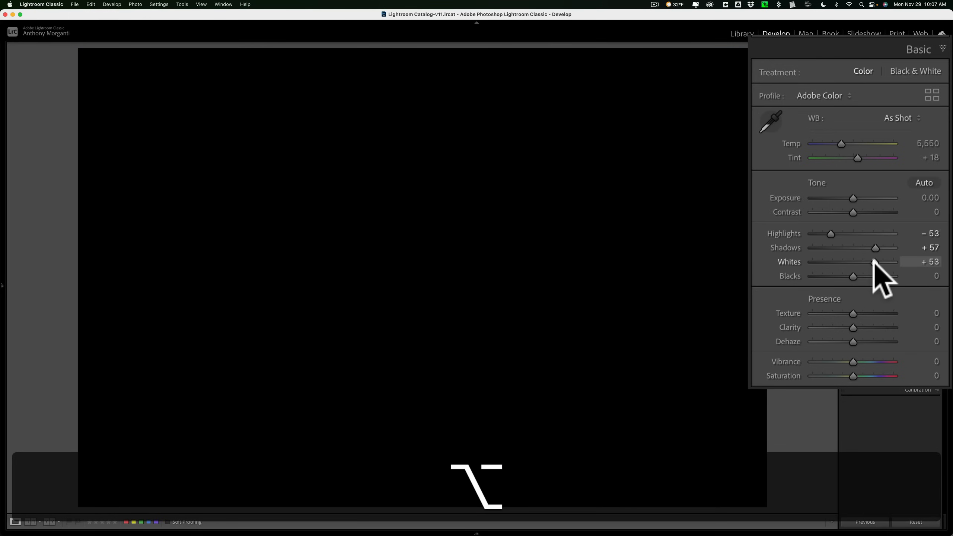
drag(875, 261, 888, 261)
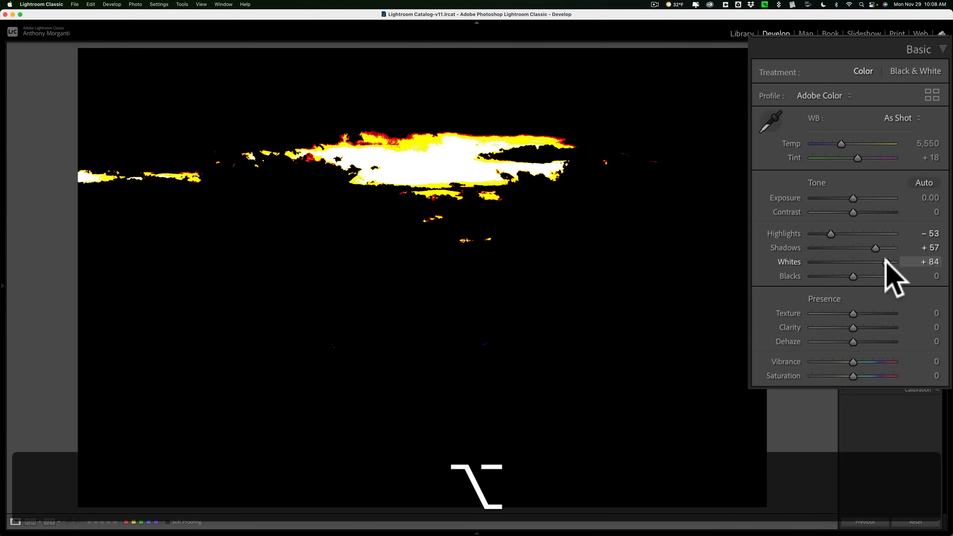
drag(887, 262, 883, 262)
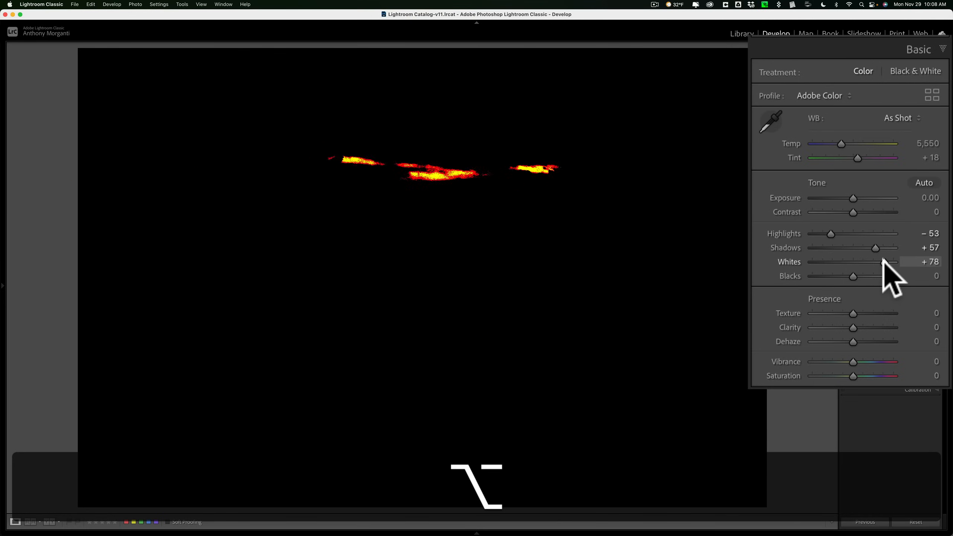
drag(887, 262, 883, 262)
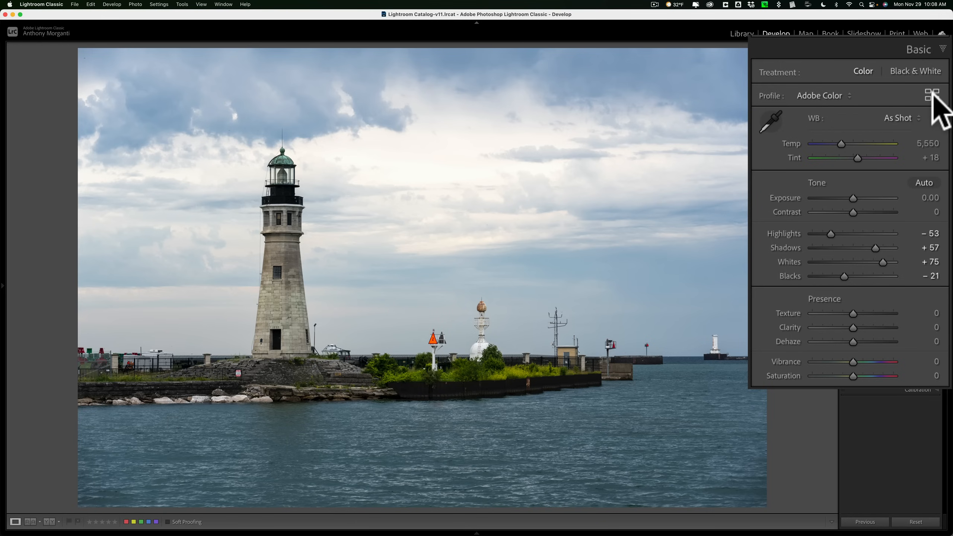
Show the Profile Browser with its Artistic, B&W, Modern and Vintage groups
click(932, 95)
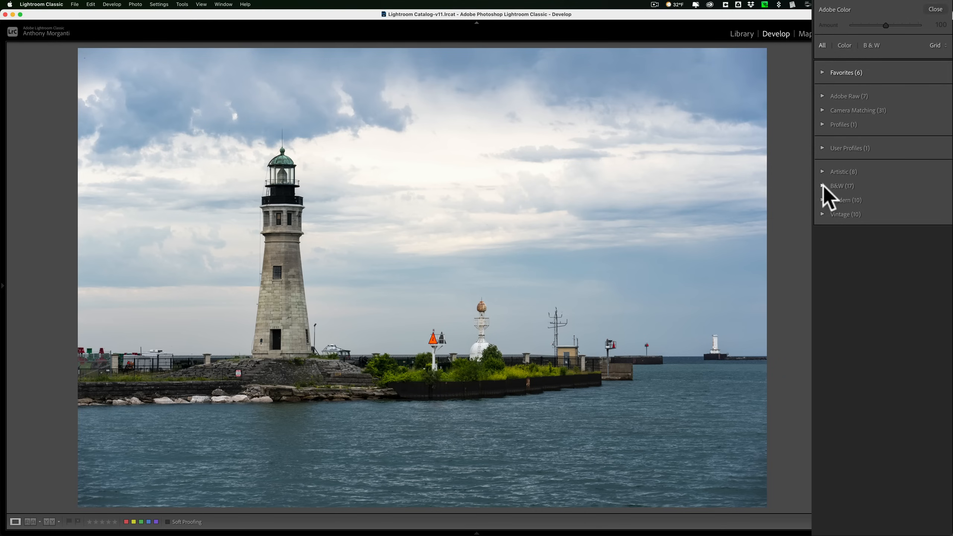
Apply the B&W 05 profile and set its Amount to 151
click(842, 185)
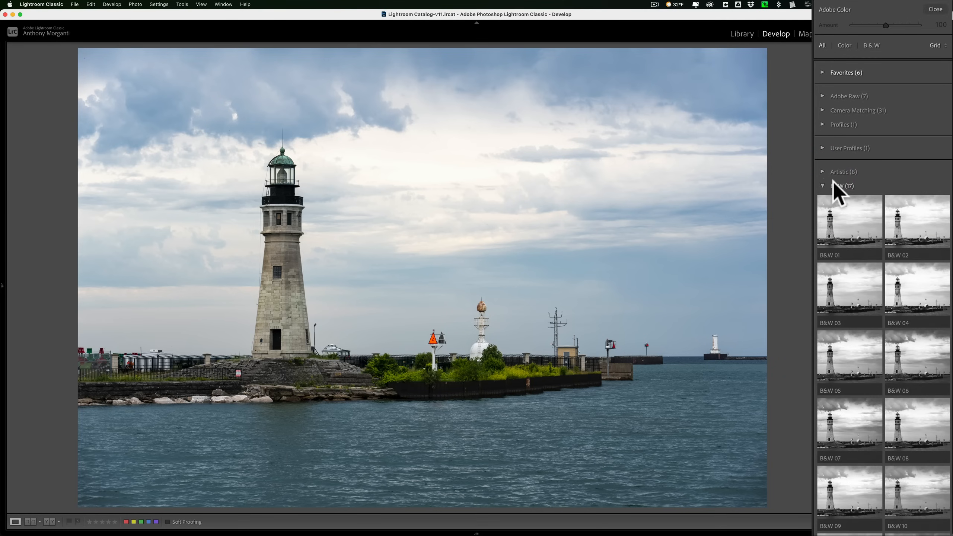
click(849, 221)
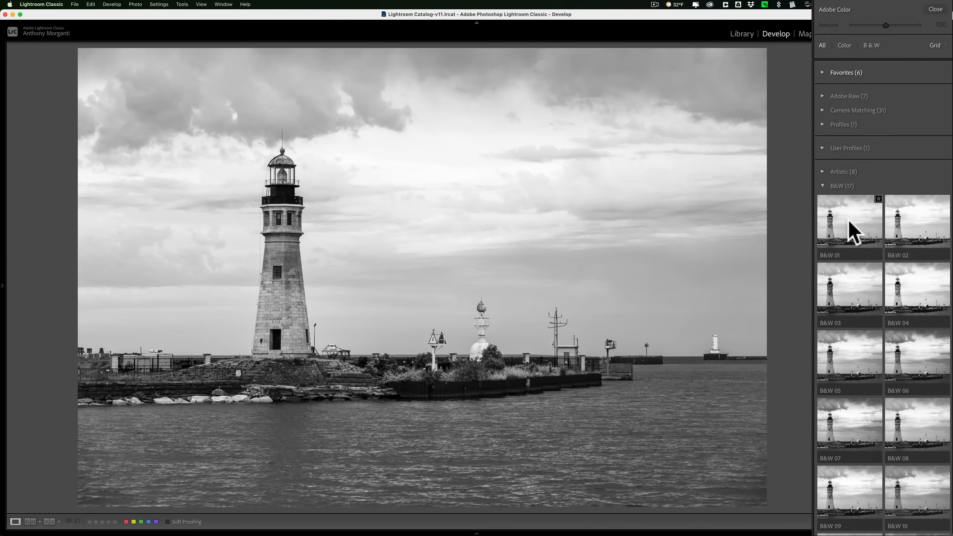
mouse_move(849, 289)
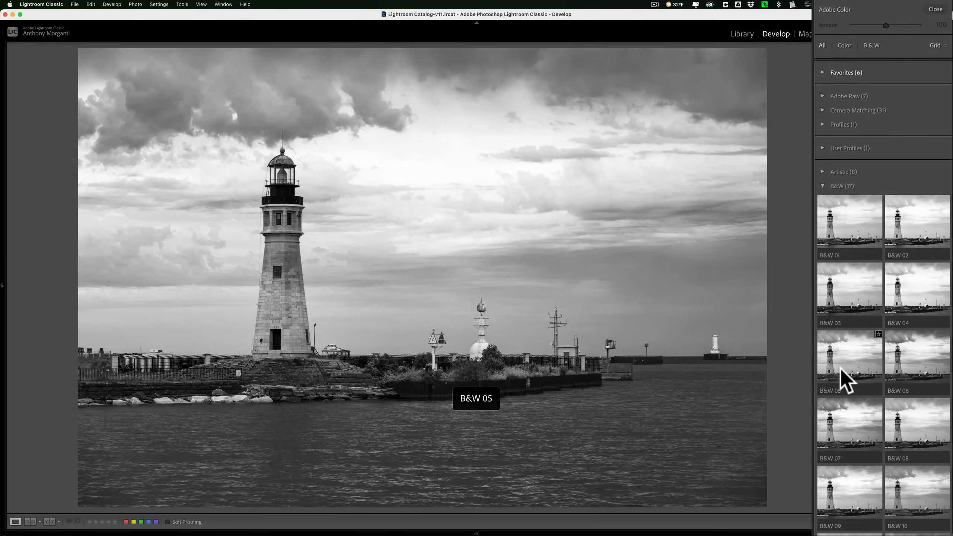
click(848, 359)
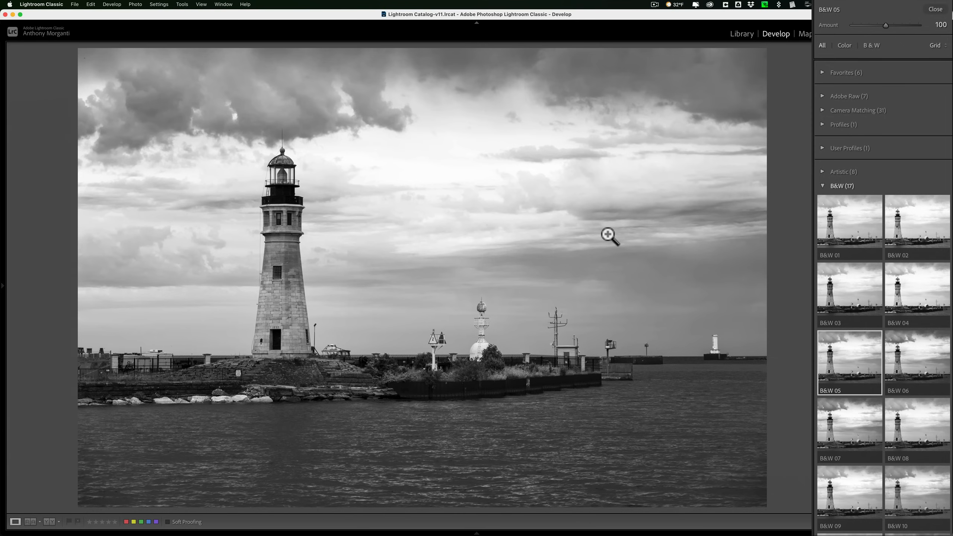
mouse_move(894, 54)
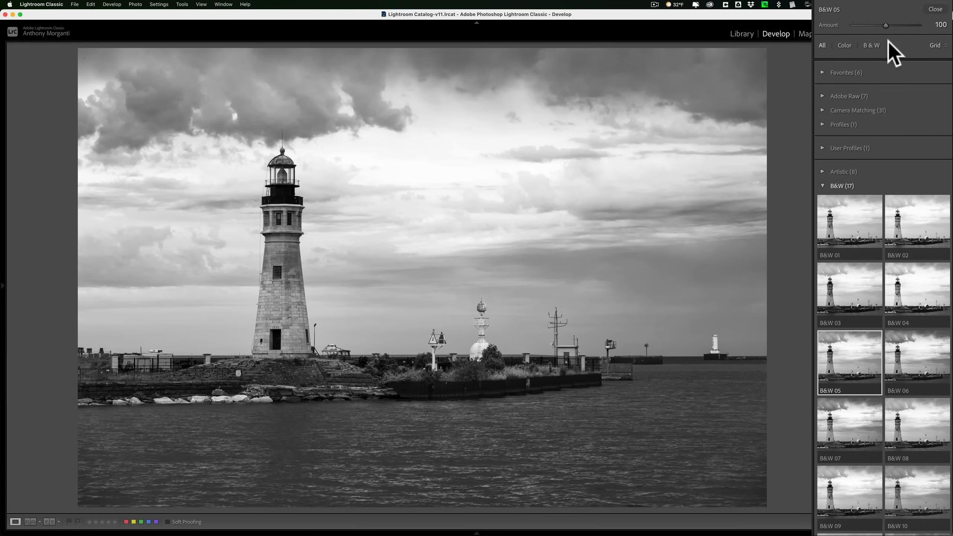
mouse_move(892, 39)
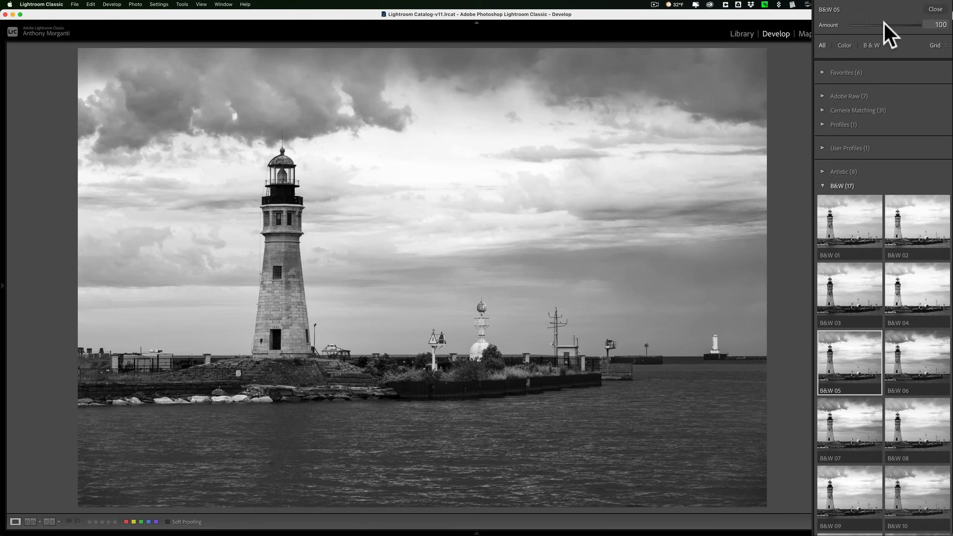
drag(869, 25, 906, 25)
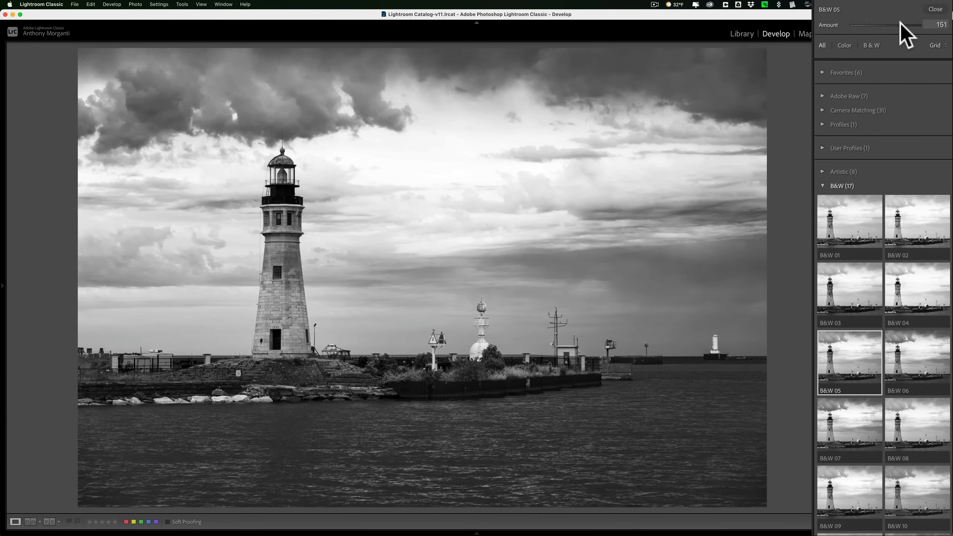
drag(906, 25, 861, 26)
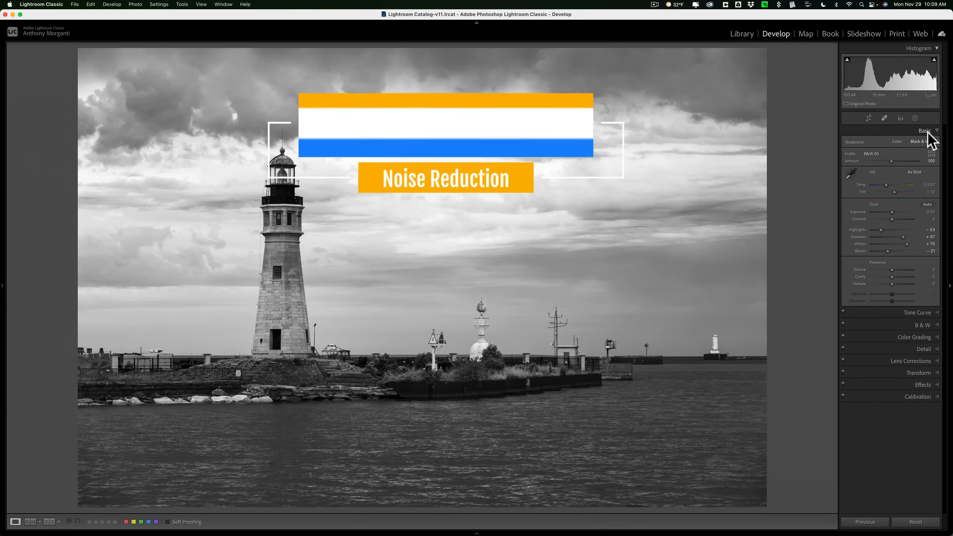
Collapse the Basic panel and review the Detail sharpening and noise settings
click(924, 130)
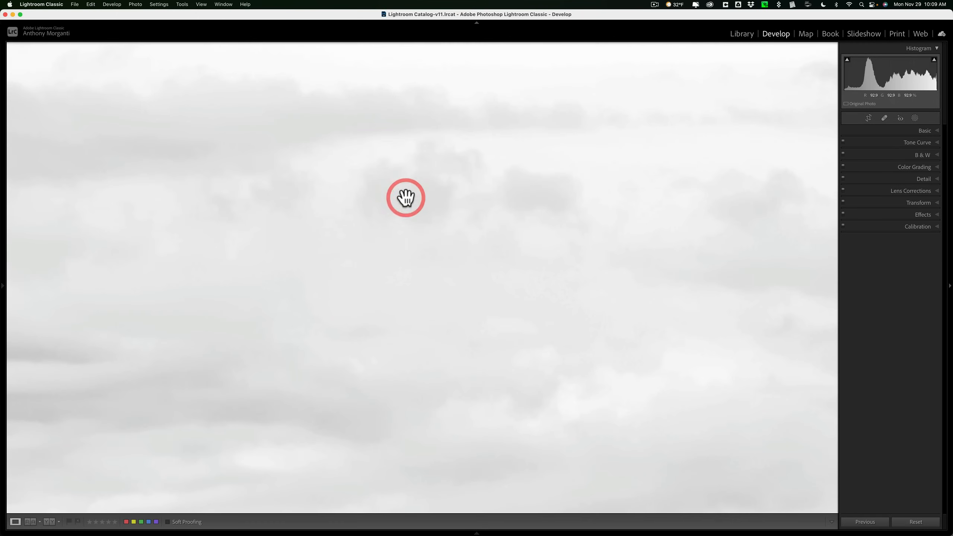
click(925, 179)
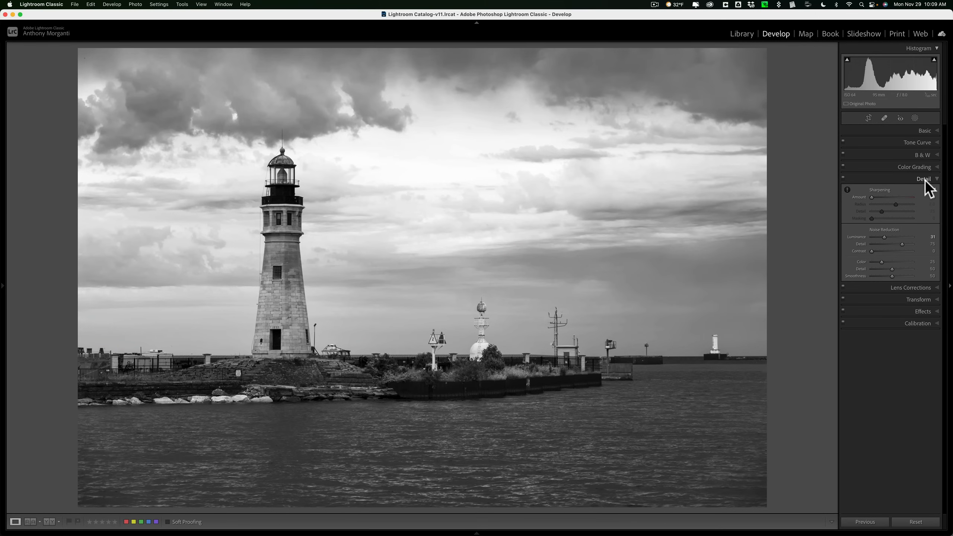
click(923, 179)
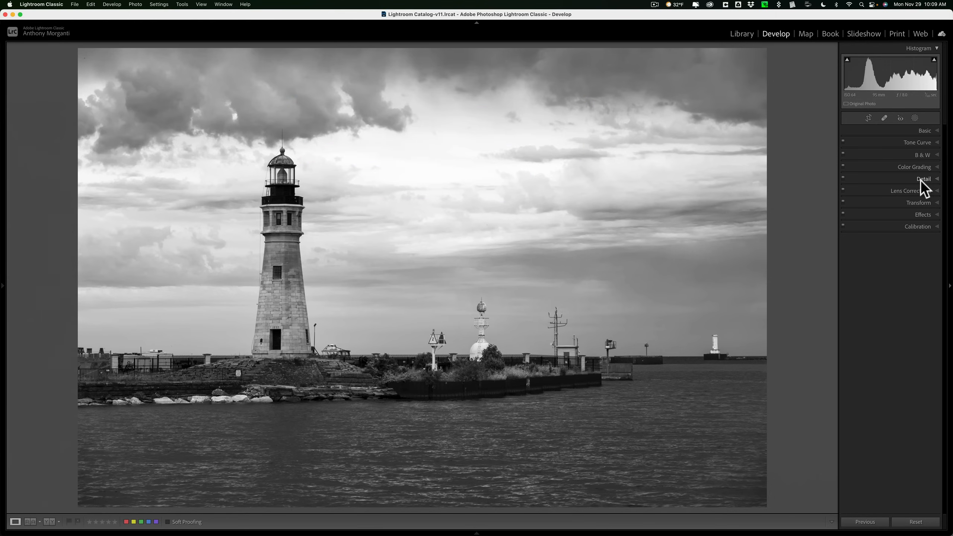
mouse_move(925, 146)
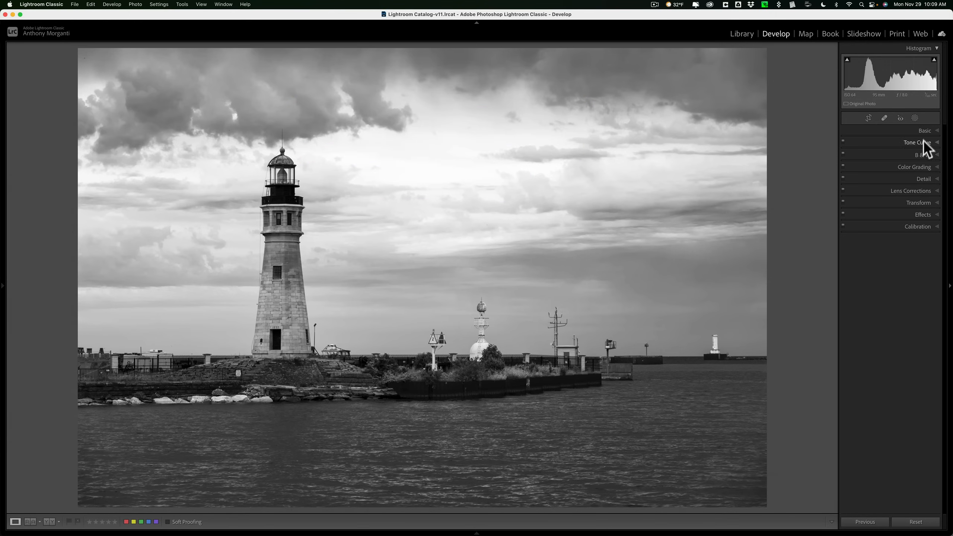
Test warming the Temp to 5,884, then return it to 5,550
click(924, 130)
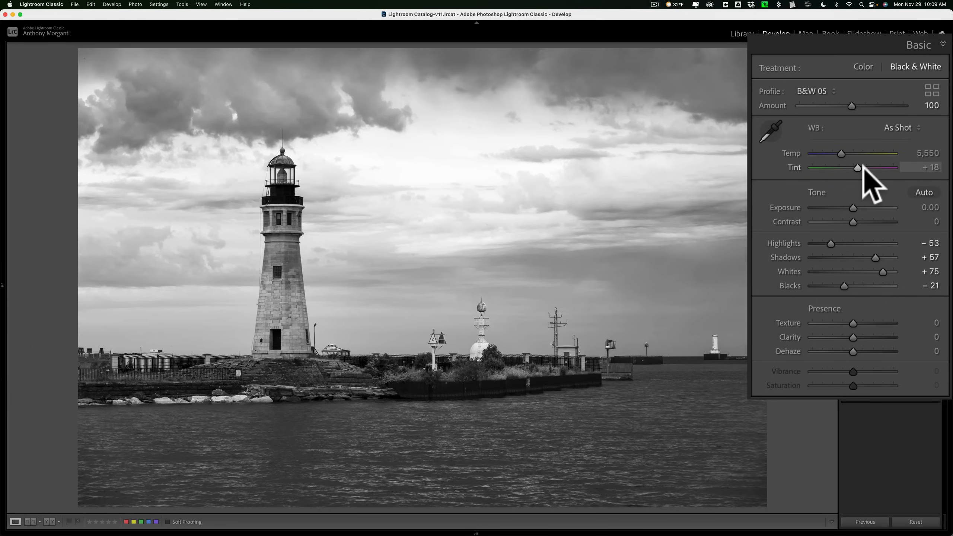
mouse_move(867, 182)
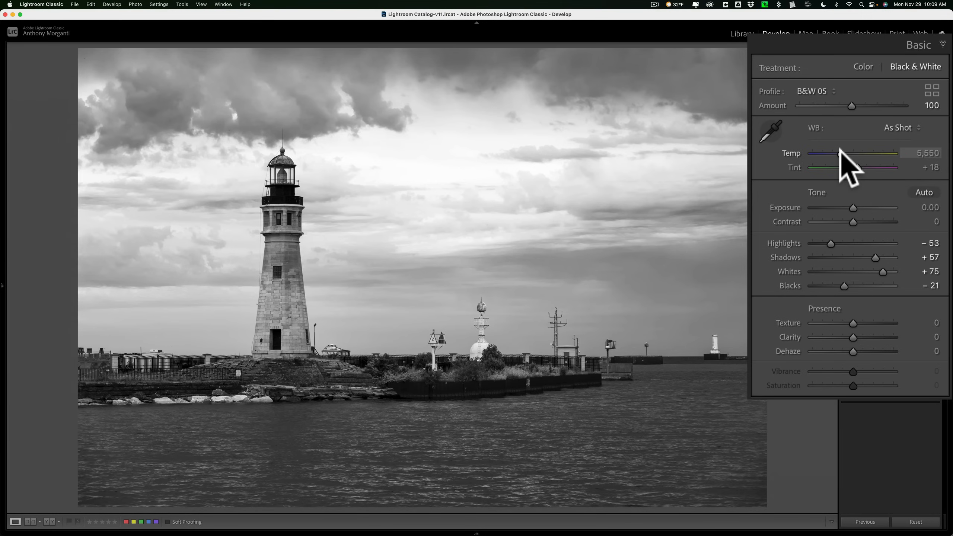
drag(833, 153, 841, 153)
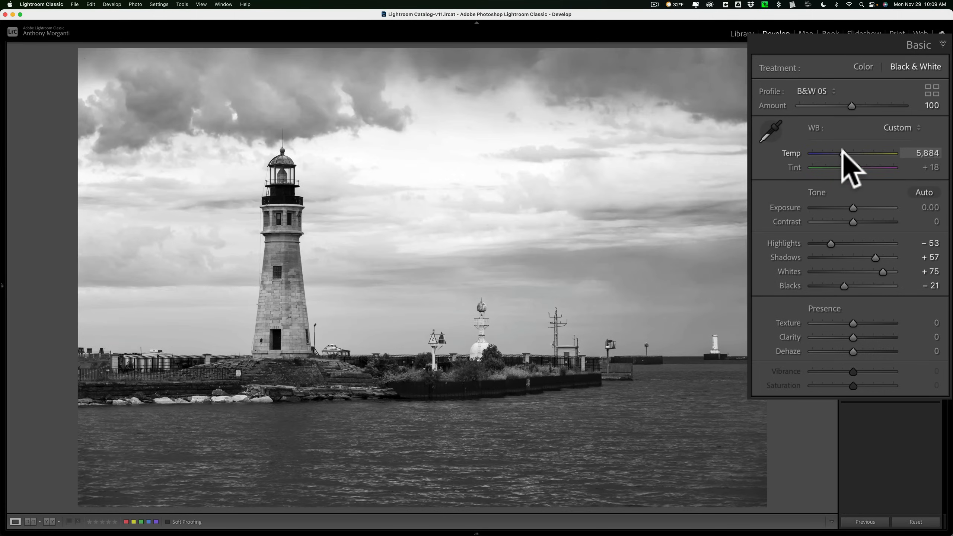
drag(842, 153, 841, 153)
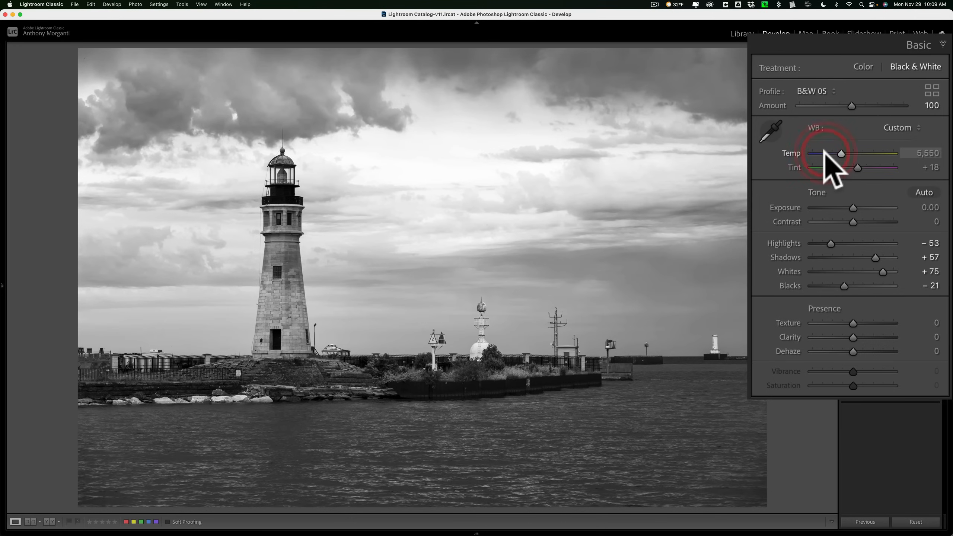
mouse_move(818, 183)
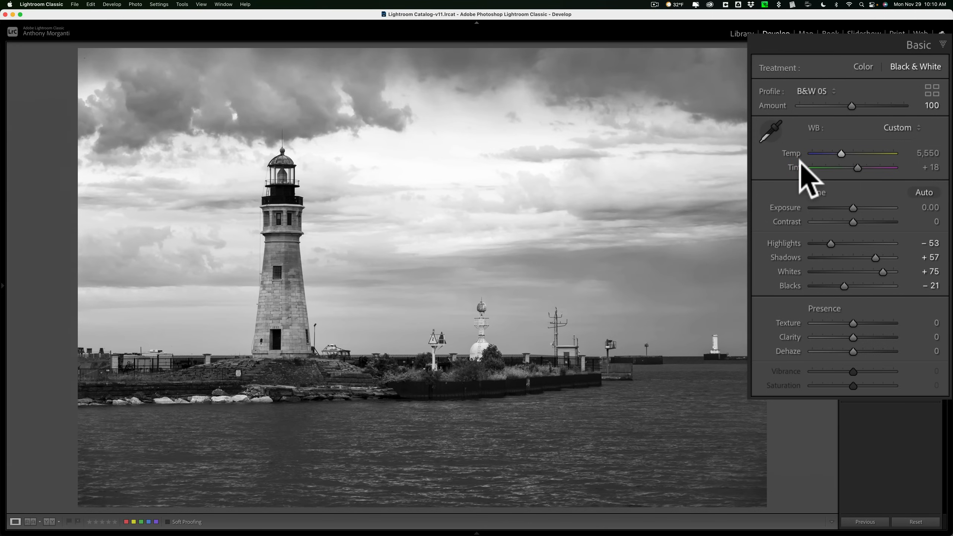
mouse_move(849, 182)
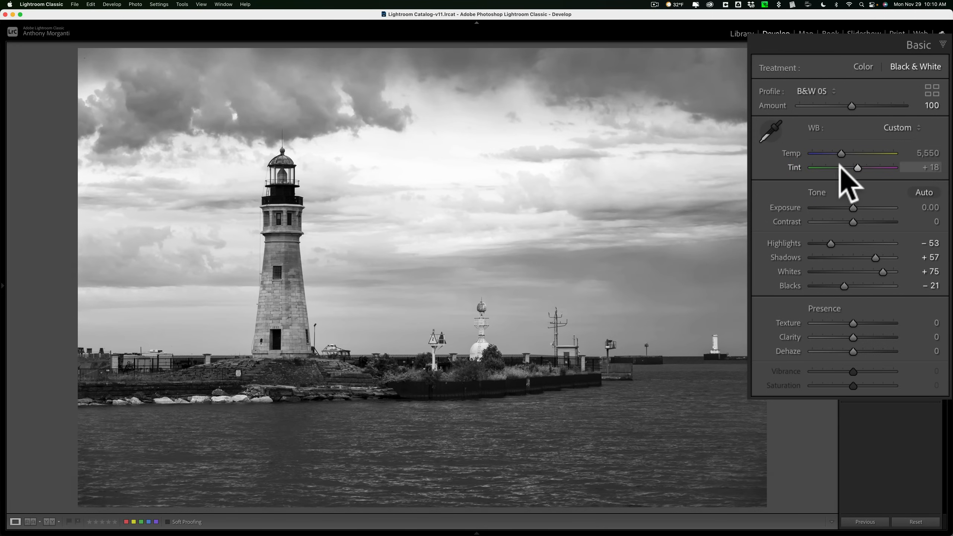
Test raising Tint to +33, then return it to +18
drag(858, 167, 874, 167)
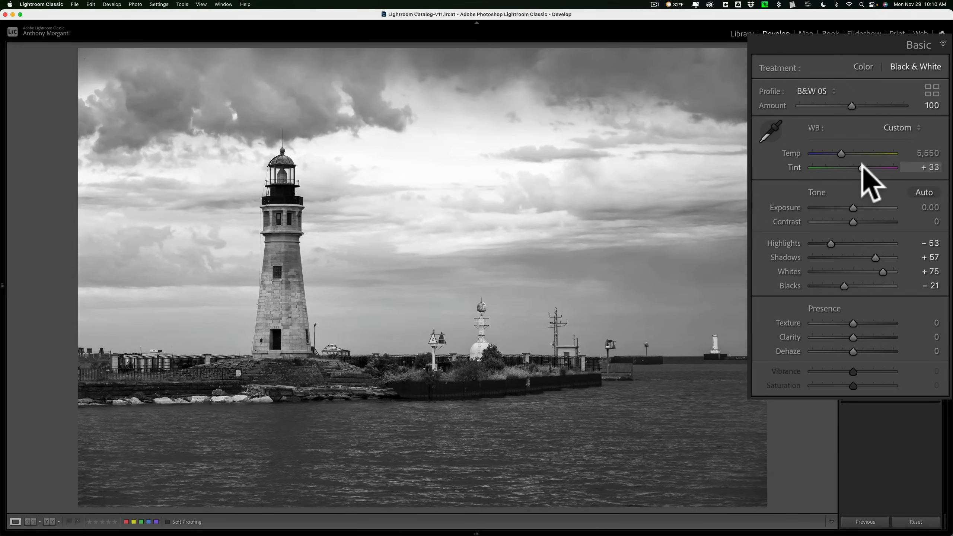
drag(878, 167, 860, 167)
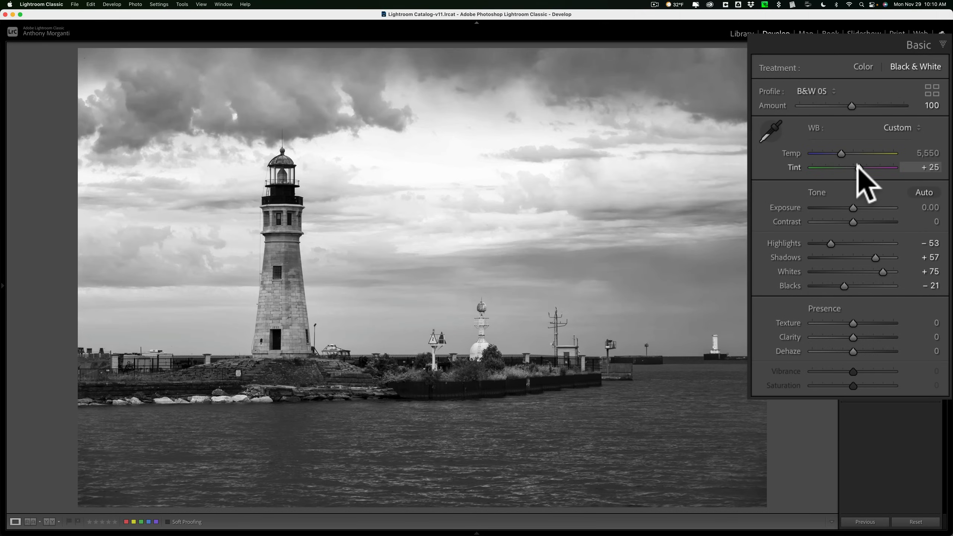
drag(860, 168, 856, 167)
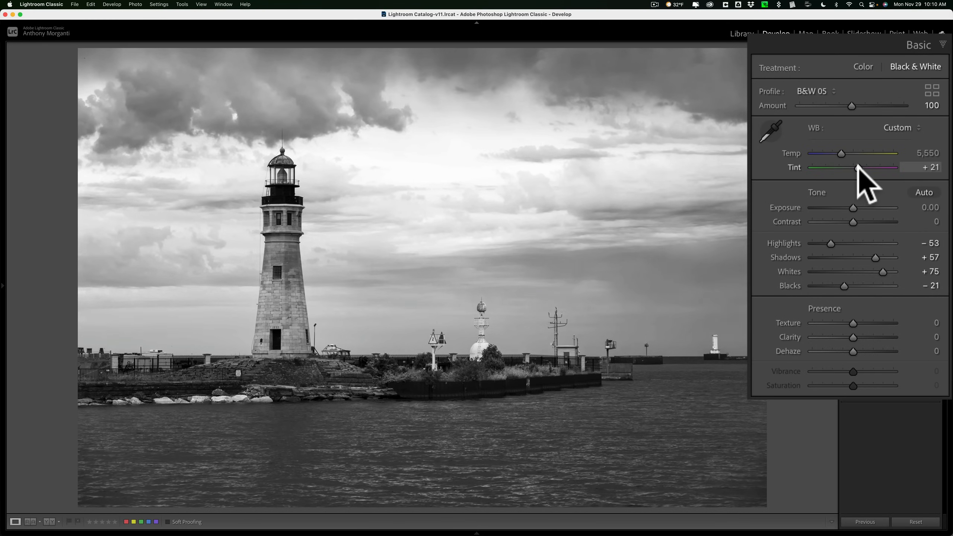
drag(857, 168, 855, 168)
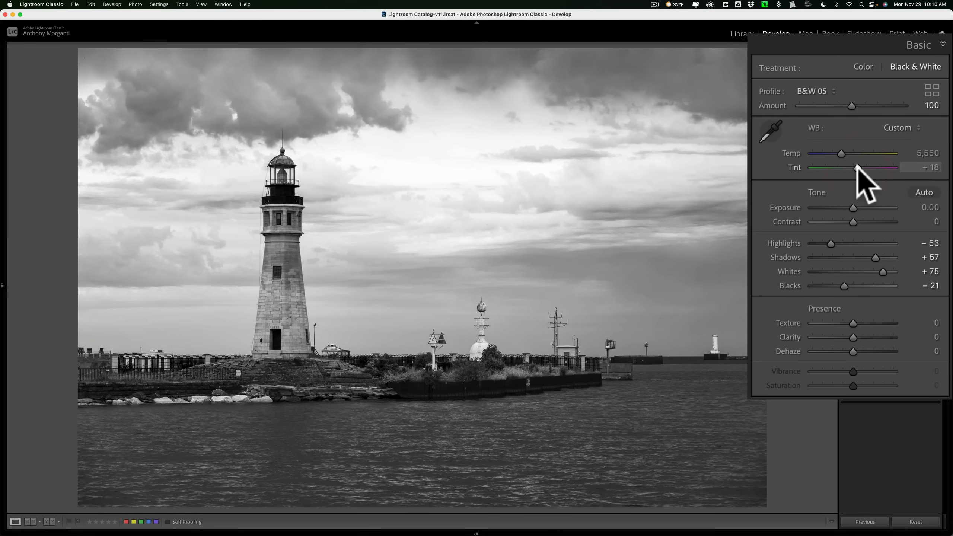
mouse_move(930, 76)
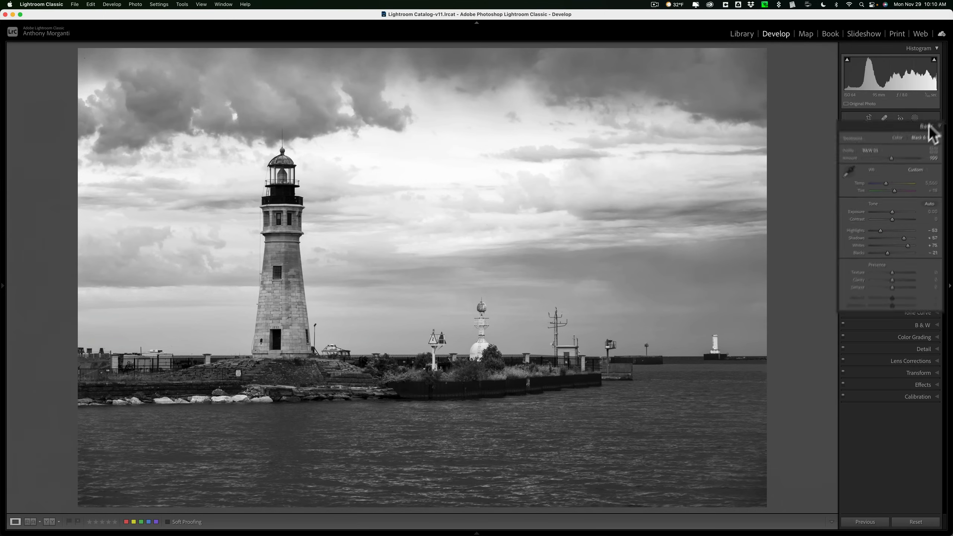
Show the B&W mix sliders and choose the targeted adjustment tool
click(923, 130)
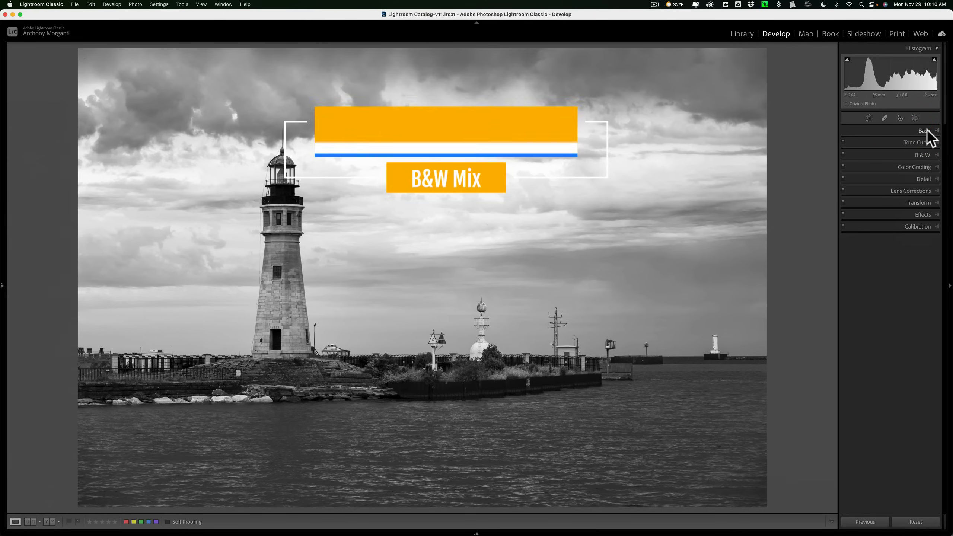
click(923, 155)
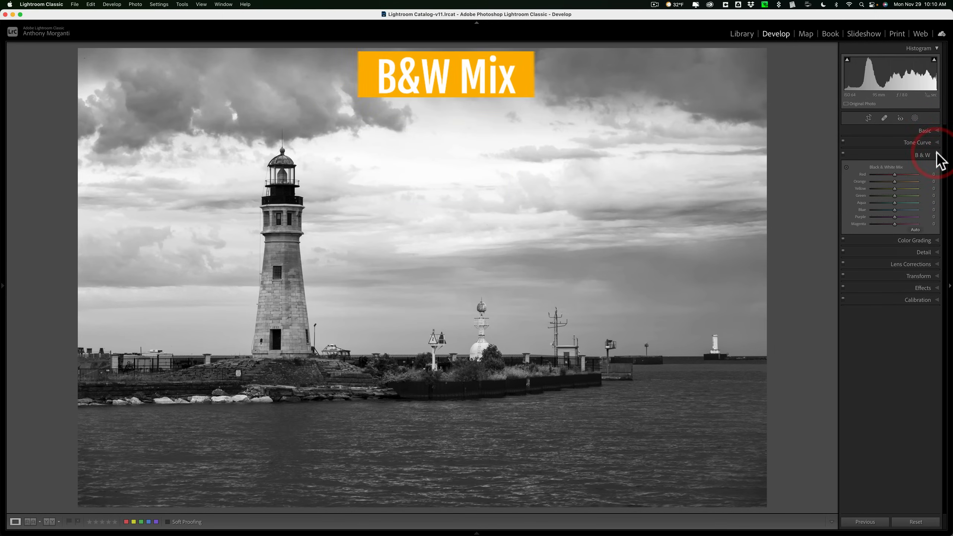
click(921, 155)
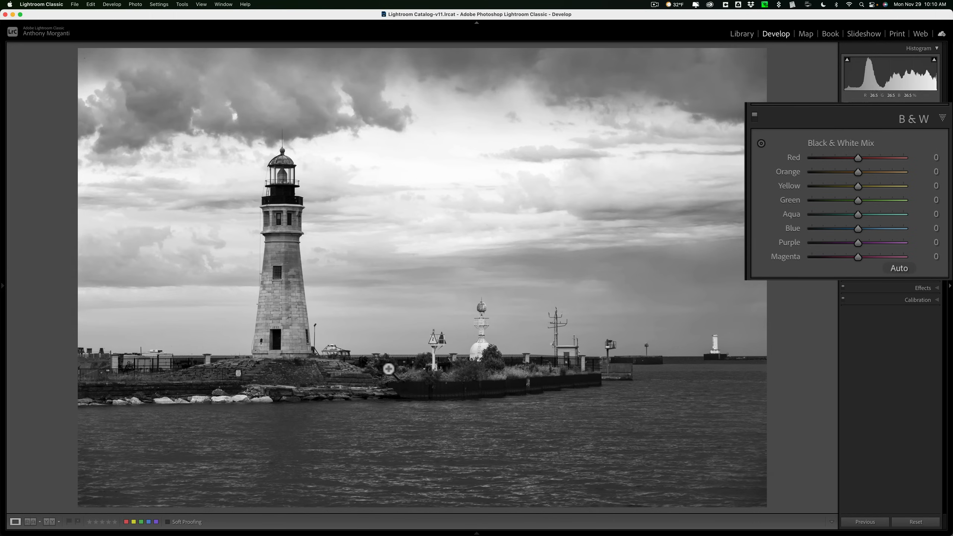
mouse_move(471, 373)
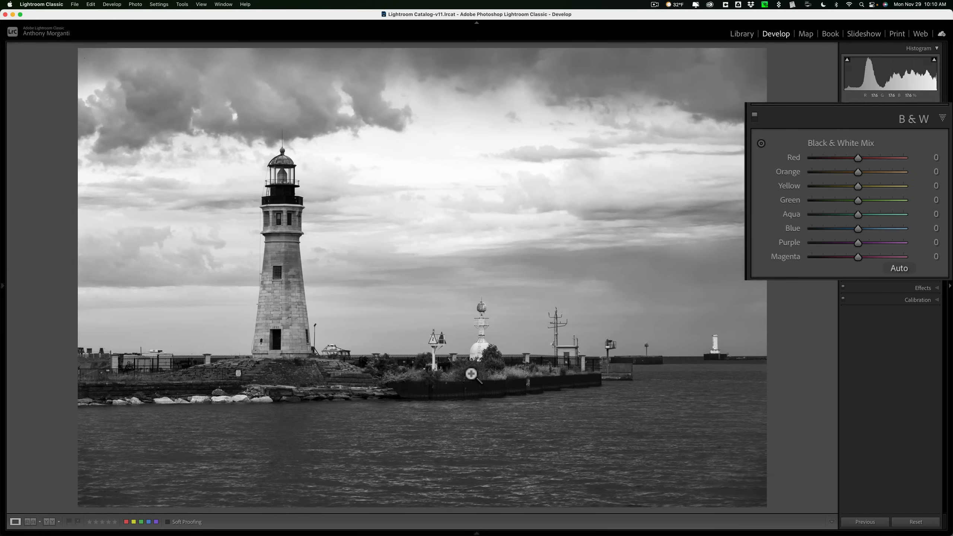
mouse_move(863, 213)
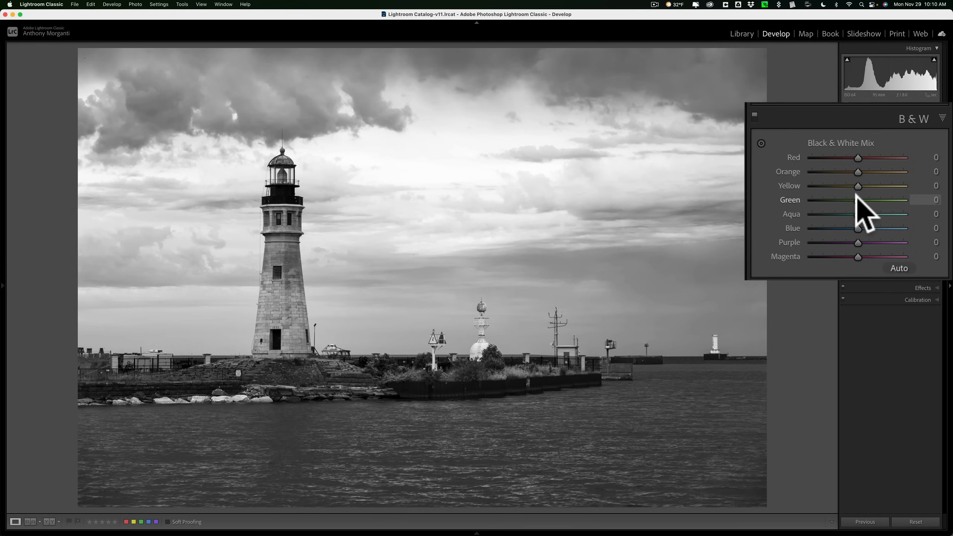
Experiment with Green and Yellow mix, settling on Yellow +32 and Green −15
drag(859, 200, 861, 200)
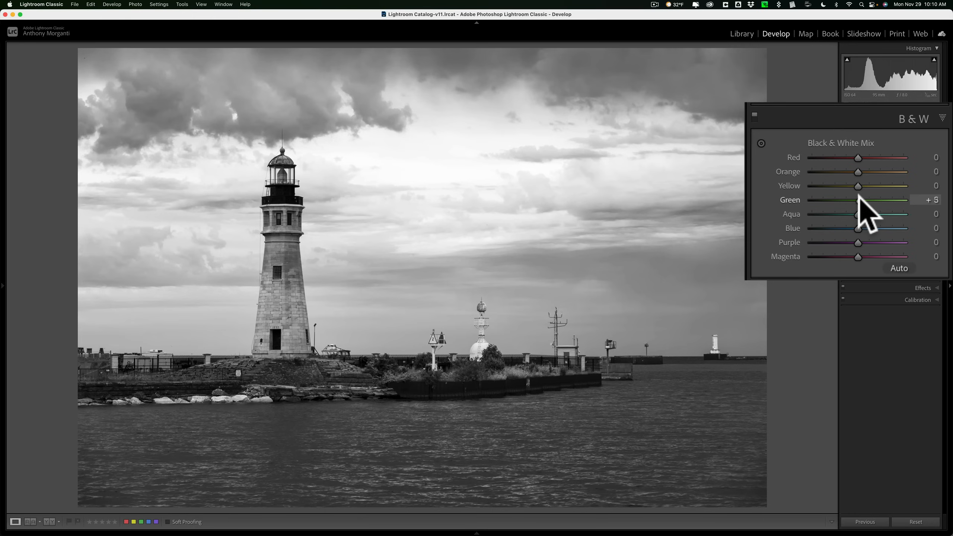
drag(857, 200, 902, 200)
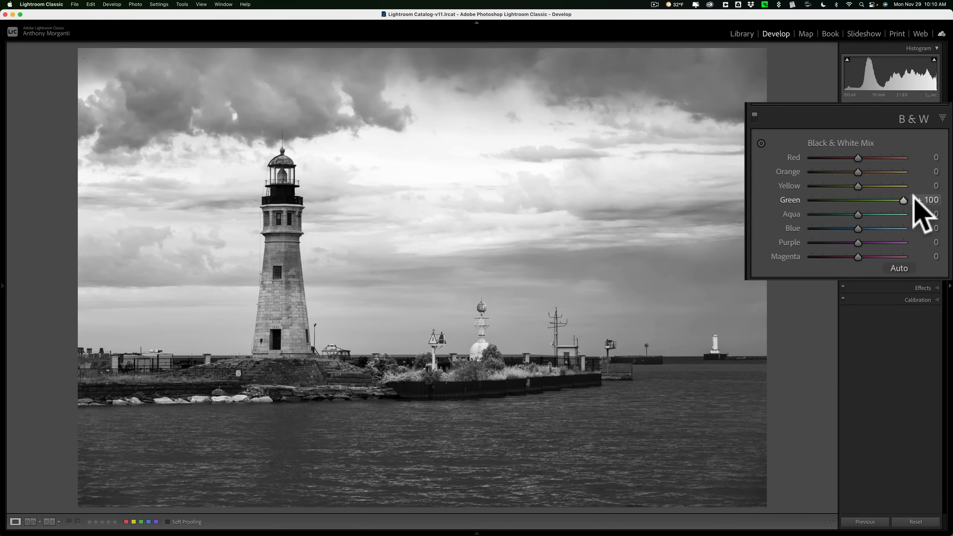
drag(903, 199, 858, 199)
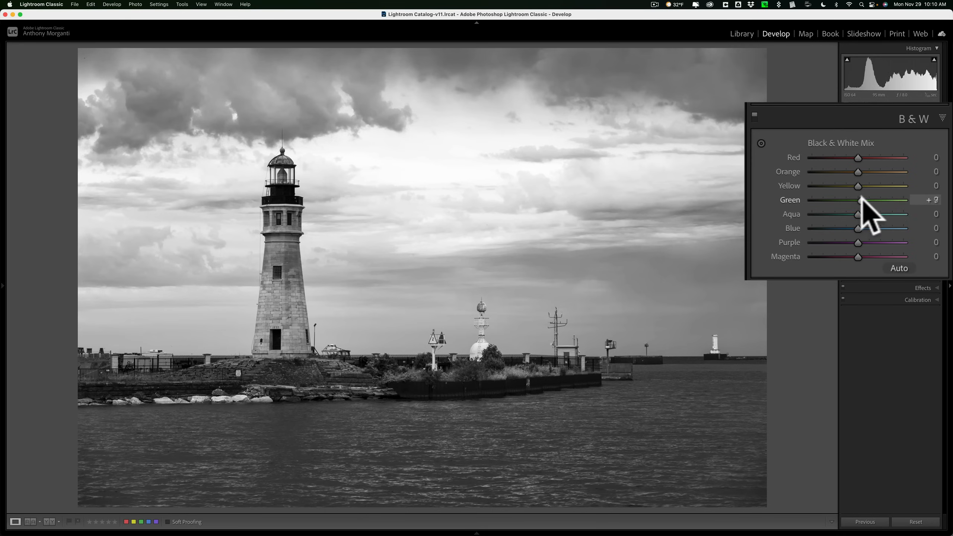
drag(857, 200, 866, 199)
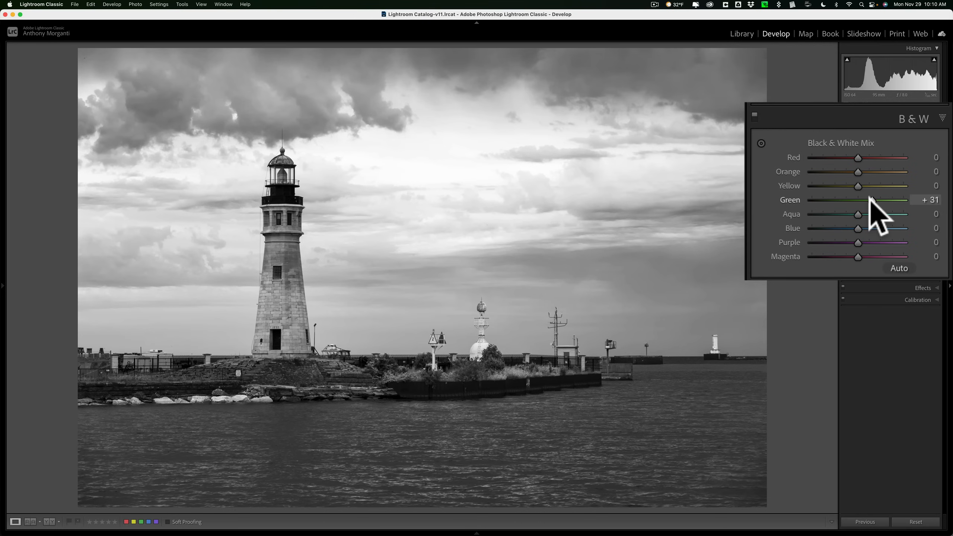
drag(857, 186, 848, 186)
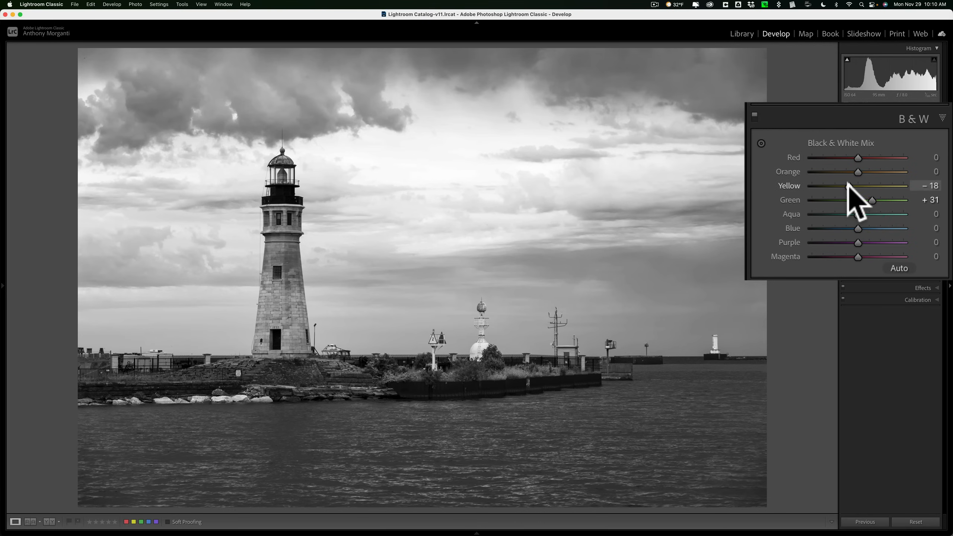
drag(850, 190, 857, 190)
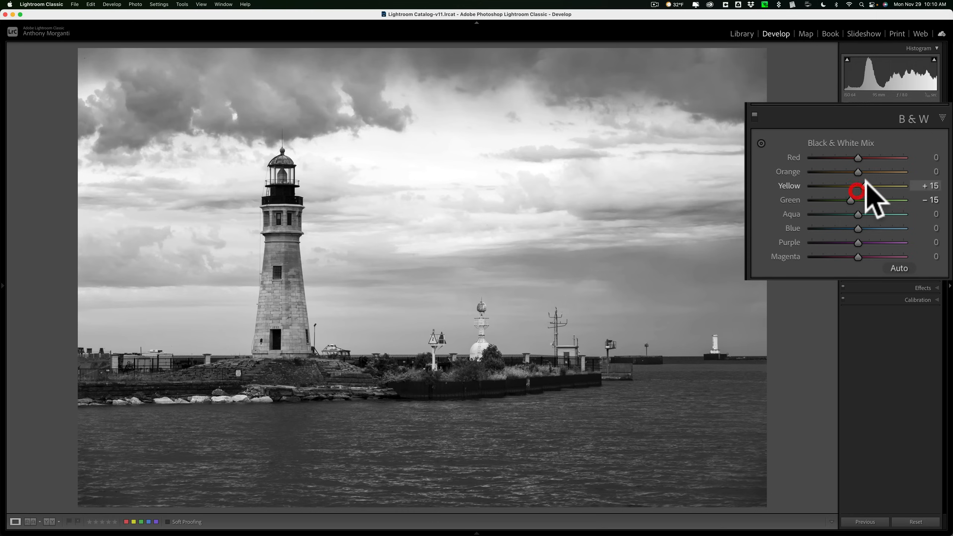
drag(858, 191, 869, 185)
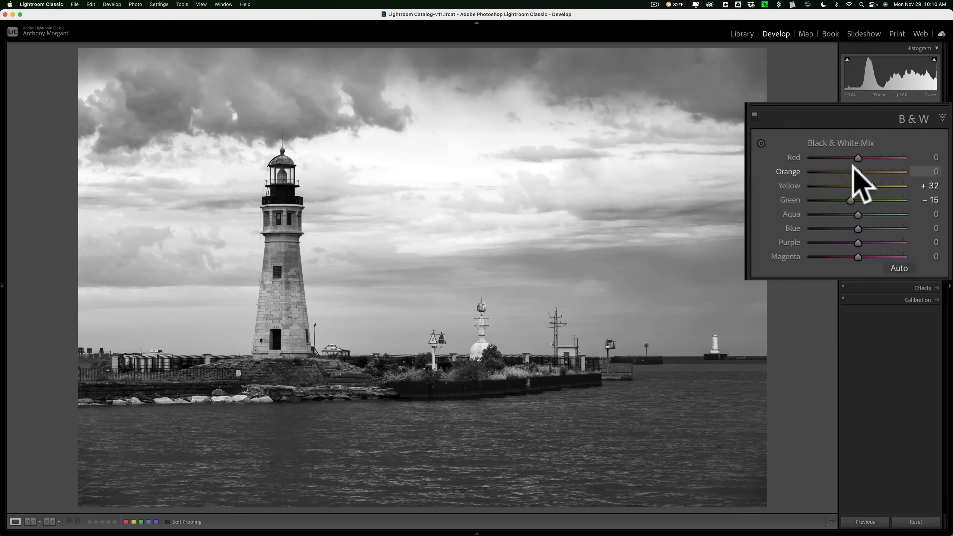
Set Orange mix to +28 and Red mix to +25
drag(858, 171, 843, 171)
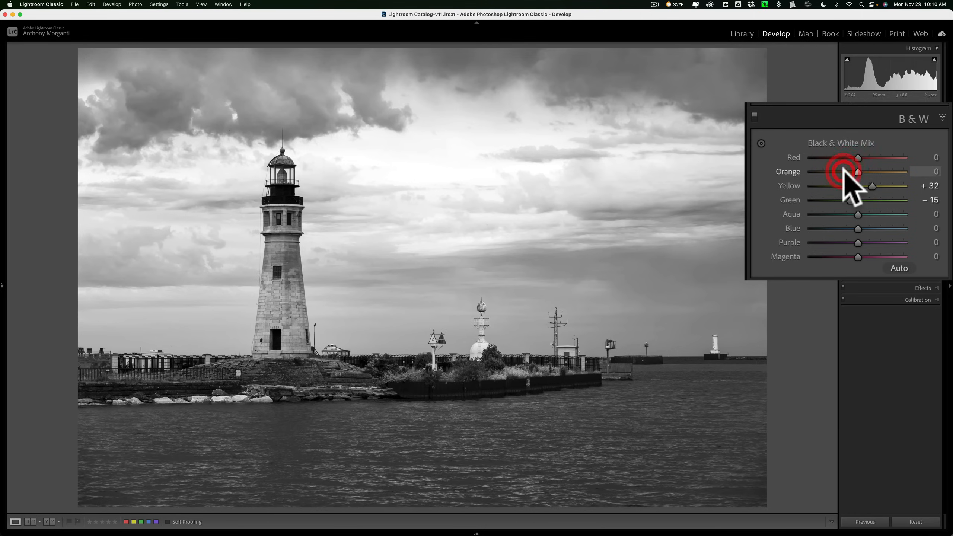
drag(858, 171, 886, 172)
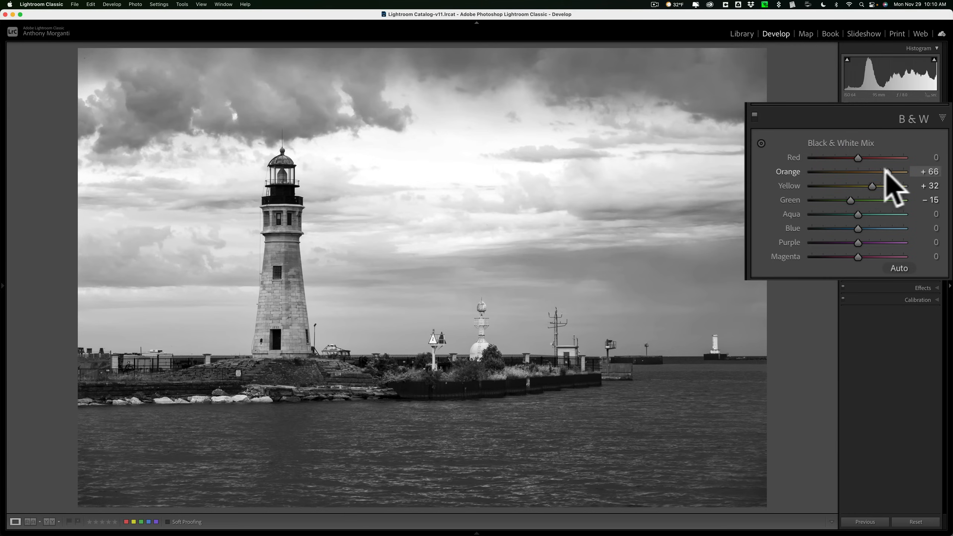
drag(889, 171, 868, 171)
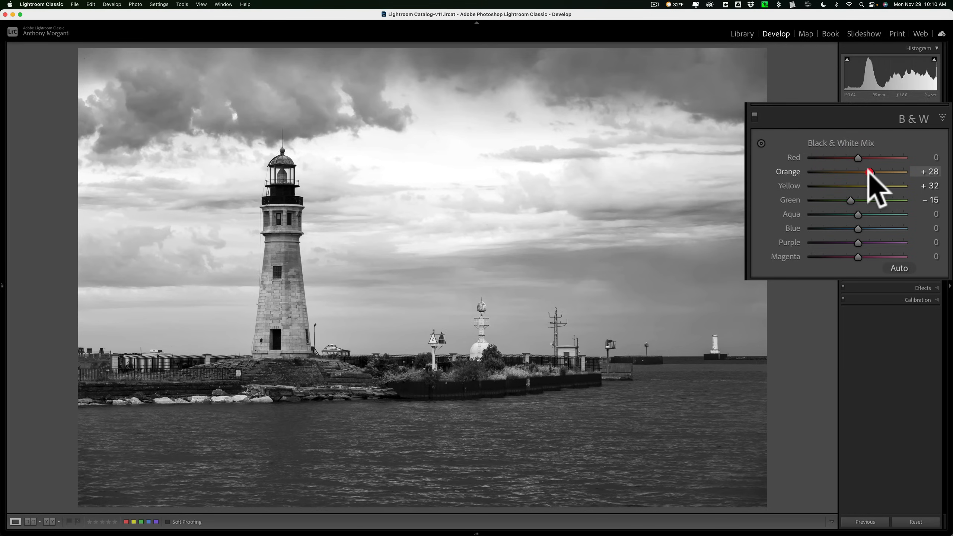
drag(858, 157, 850, 157)
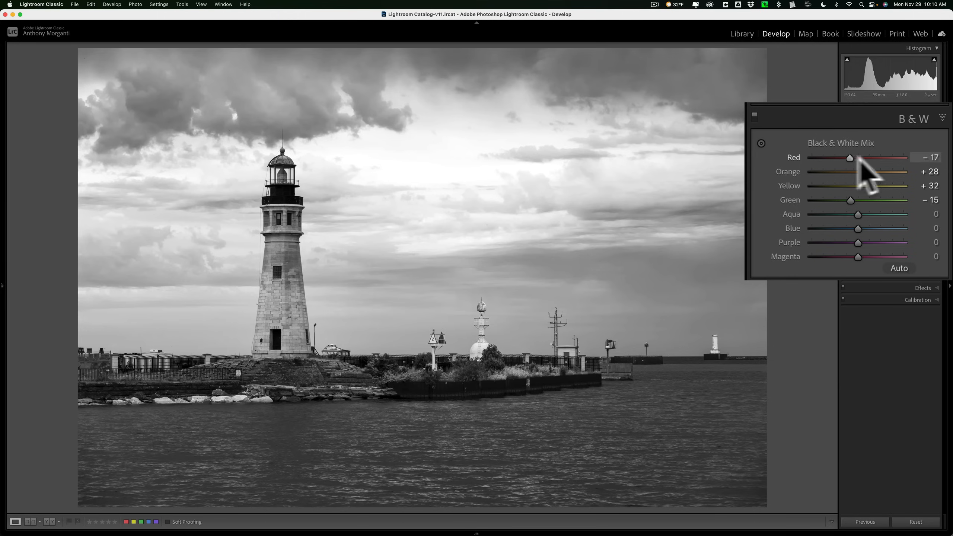
drag(850, 156, 870, 157)
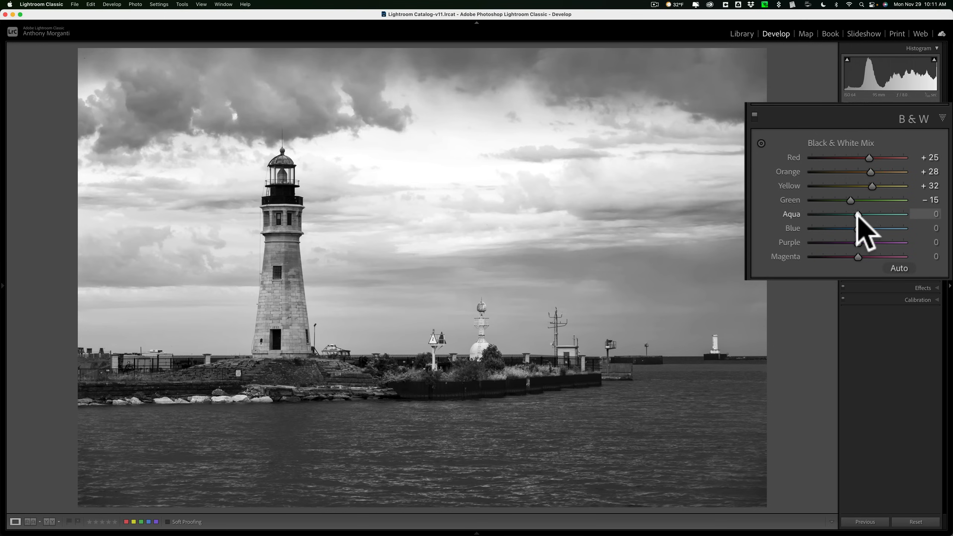
Set Aqua mix to −42 and Blue mix to −16
drag(858, 214, 890, 214)
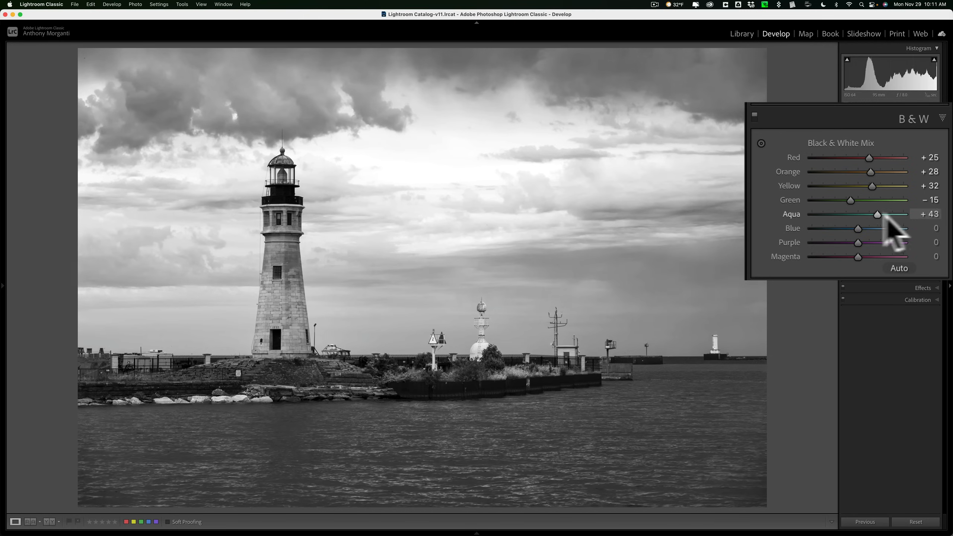
drag(889, 214, 855, 215)
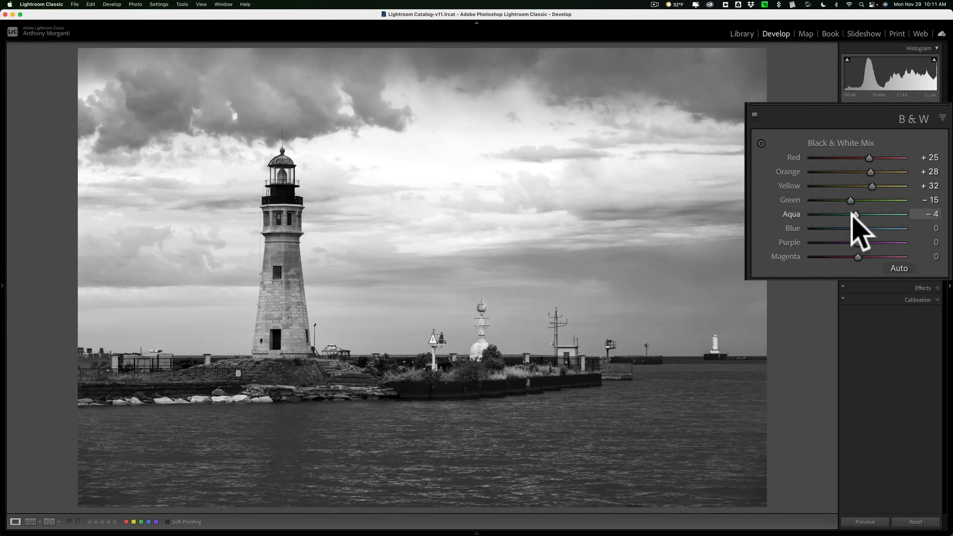
drag(855, 214, 838, 214)
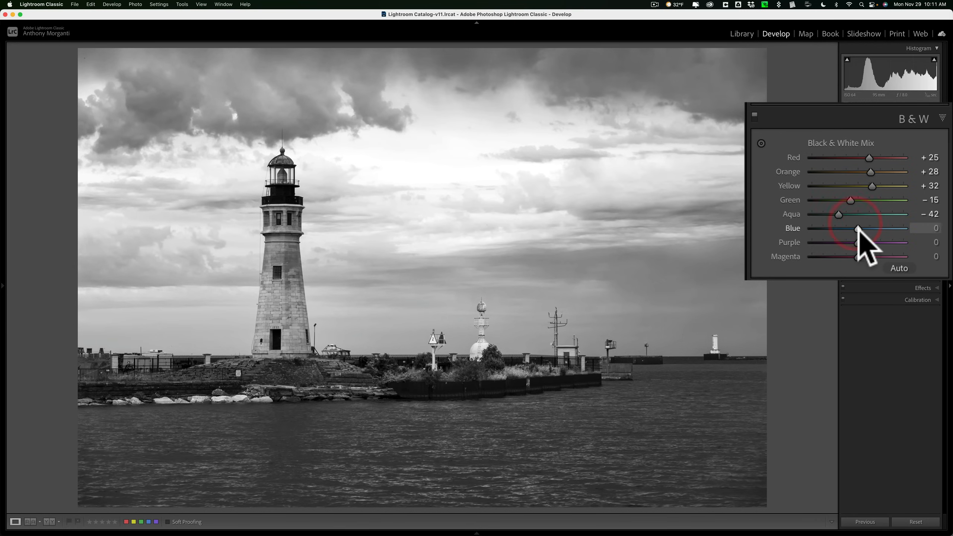
drag(857, 228, 868, 228)
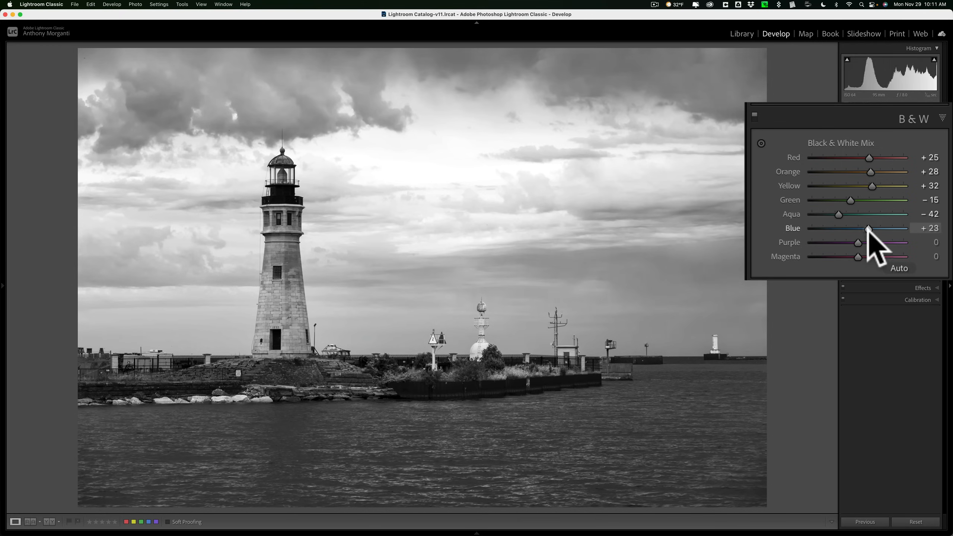
drag(868, 228, 854, 228)
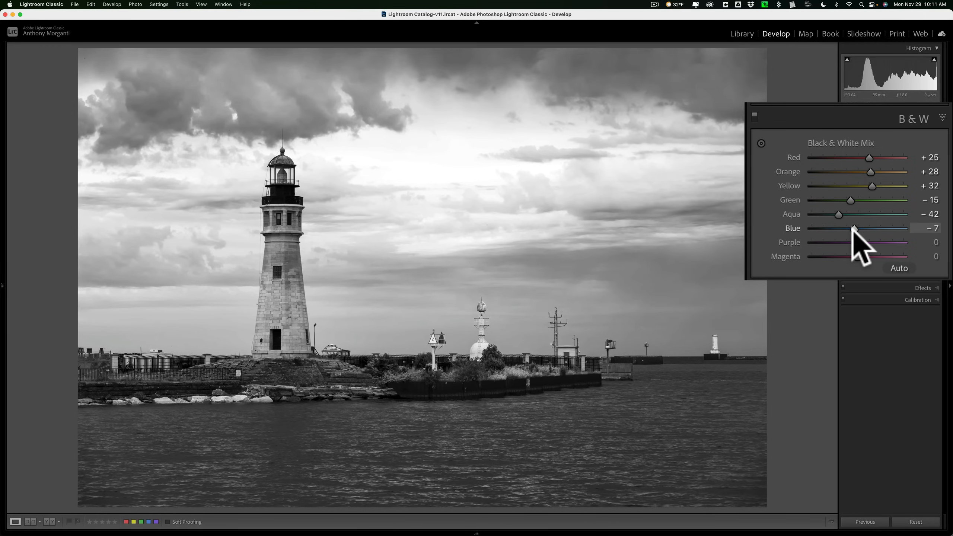
drag(856, 228, 851, 228)
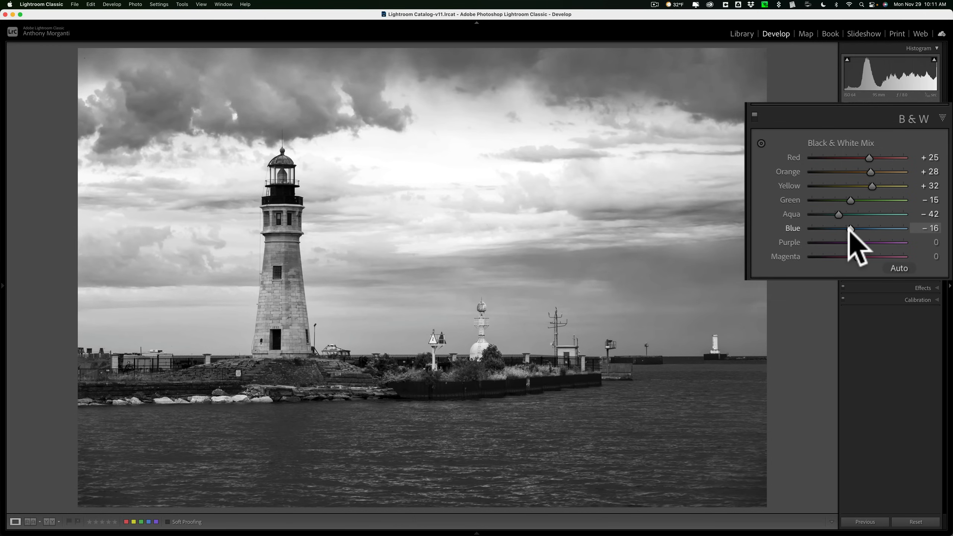
Brighten Purple mix to +63 and adjust the Magenta slider
drag(844, 242, 884, 242)
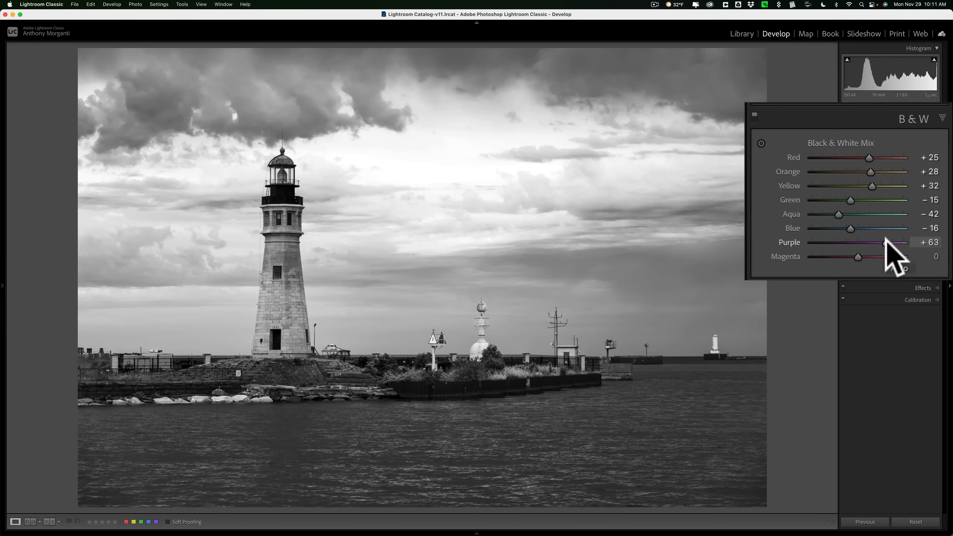
drag(858, 255, 894, 256)
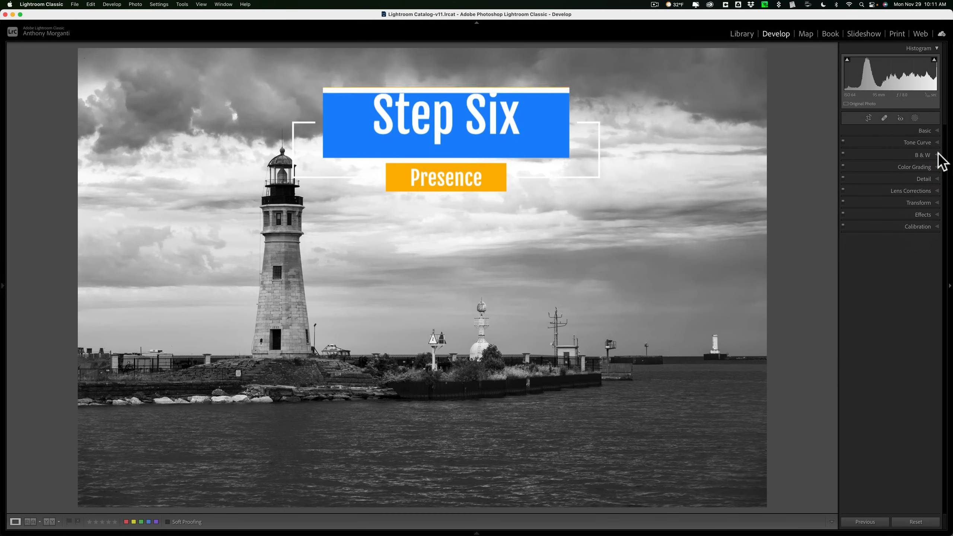
Set Presence Texture to +27 and Clarity to about +18
click(925, 130)
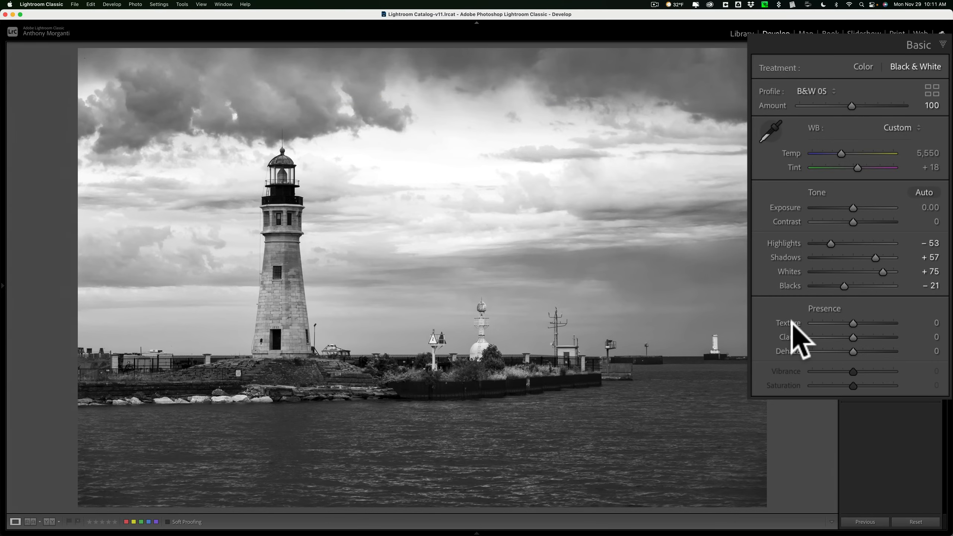
mouse_move(857, 350)
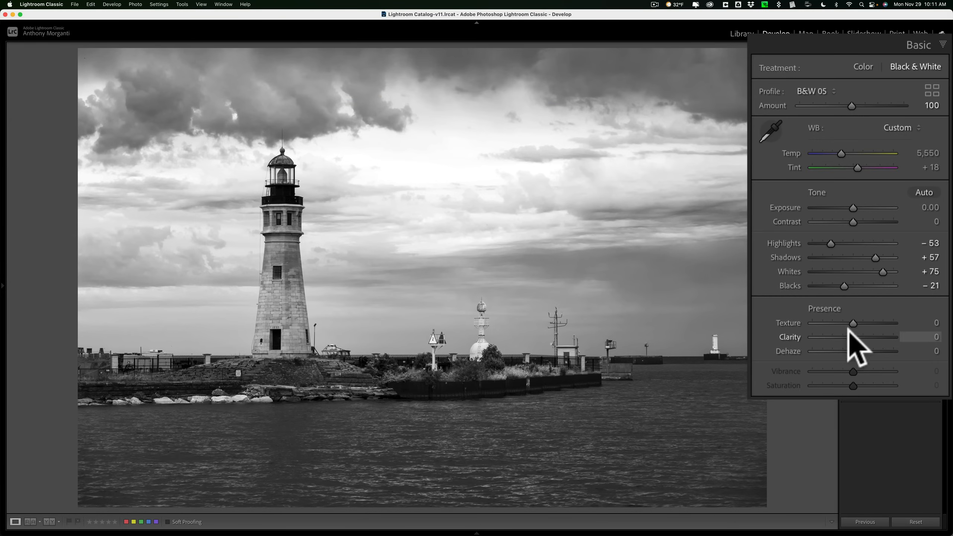
drag(852, 323, 865, 323)
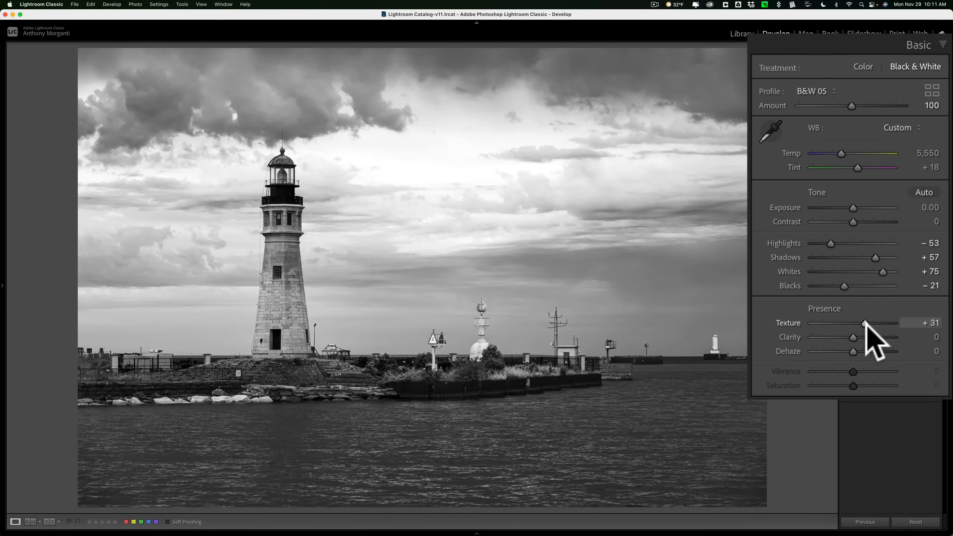
drag(851, 336, 865, 337)
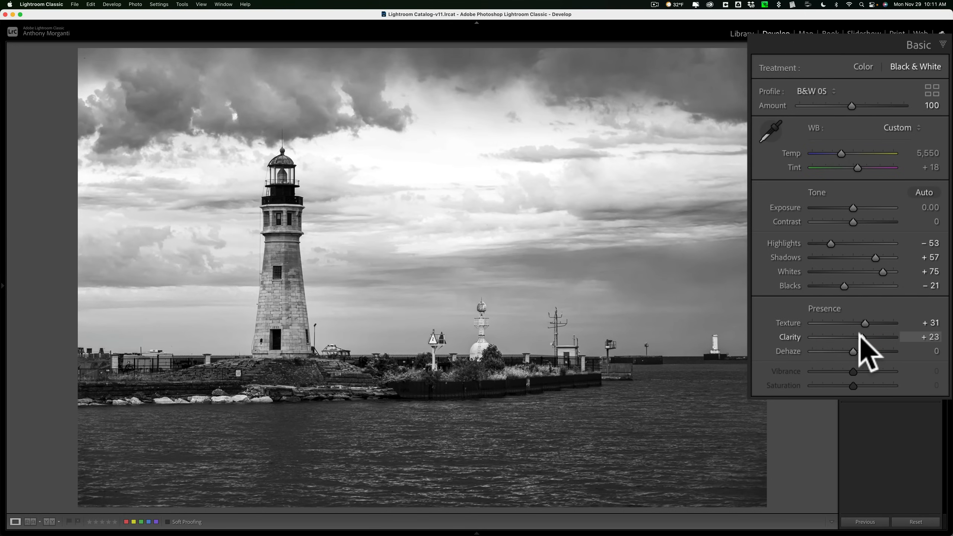
drag(865, 323, 860, 323)
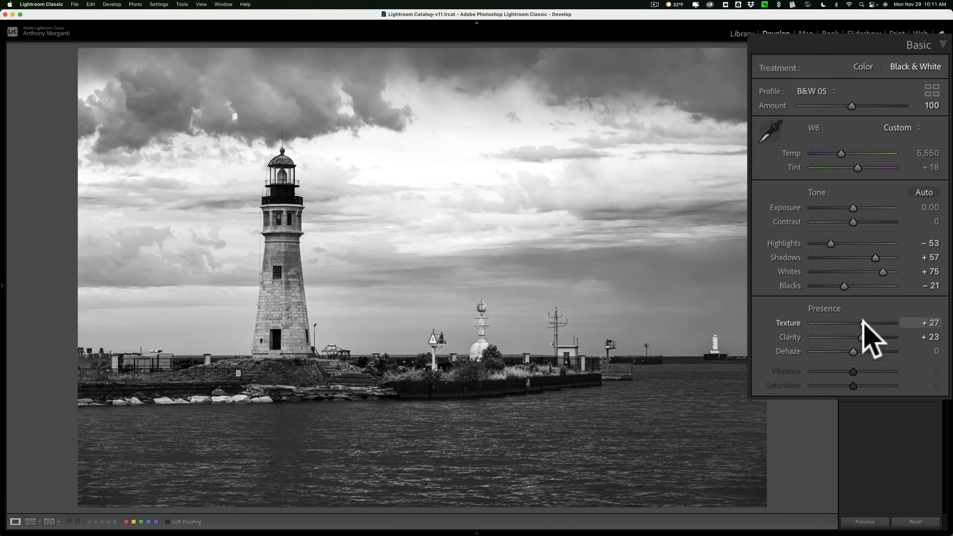
drag(861, 336, 851, 336)
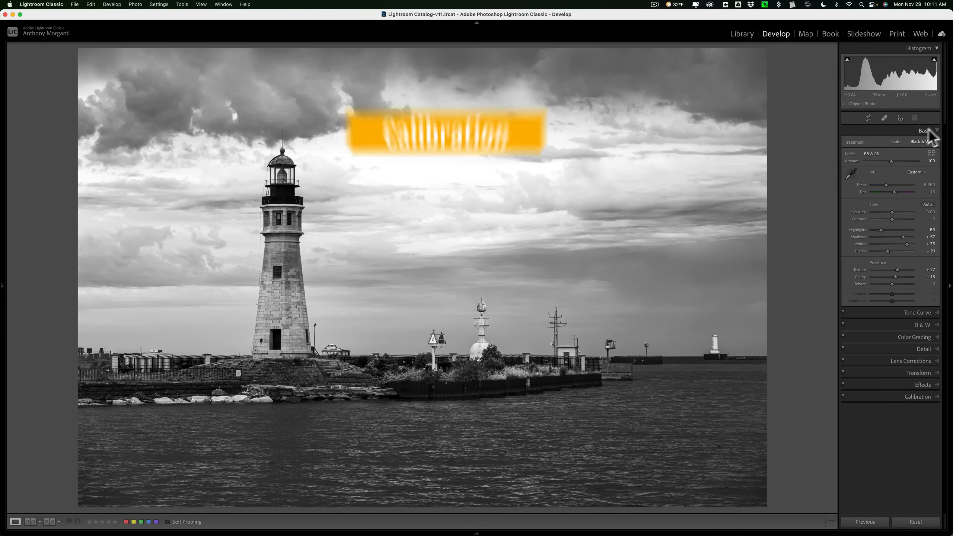
Collapse Basic and expand Calibration, showing process Version 5 with all sliders at zero
click(924, 130)
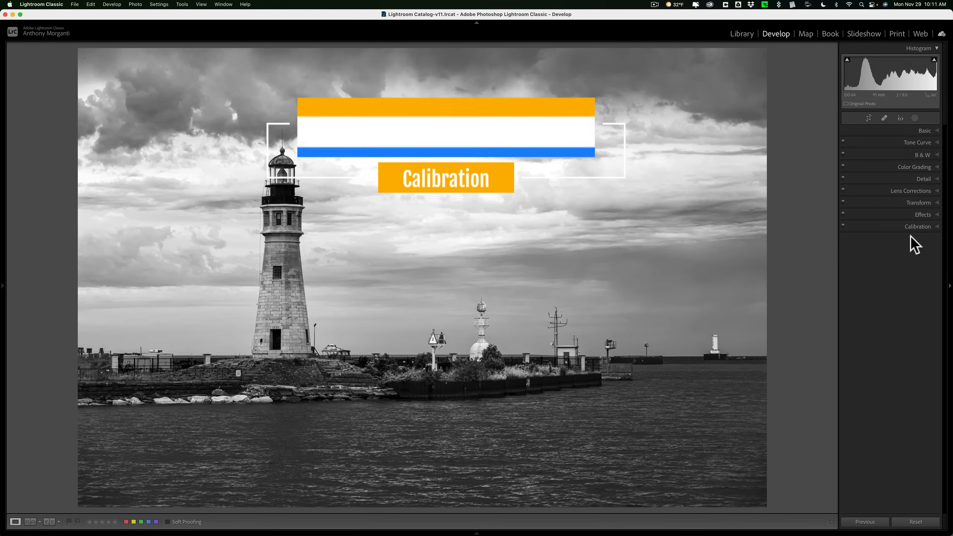
click(917, 226)
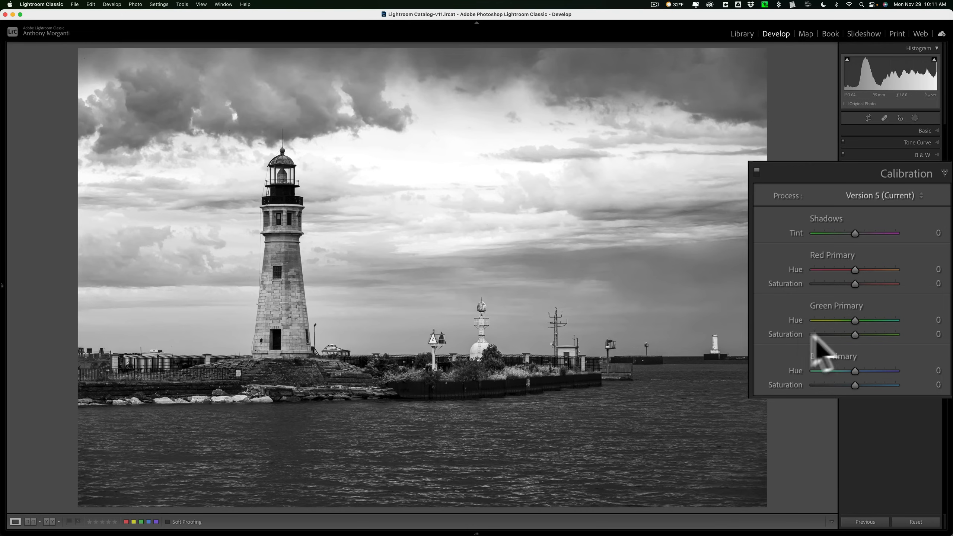
Try green saturation, then sweep shadows tint between green and magenta, settling at +43
drag(854, 334, 874, 333)
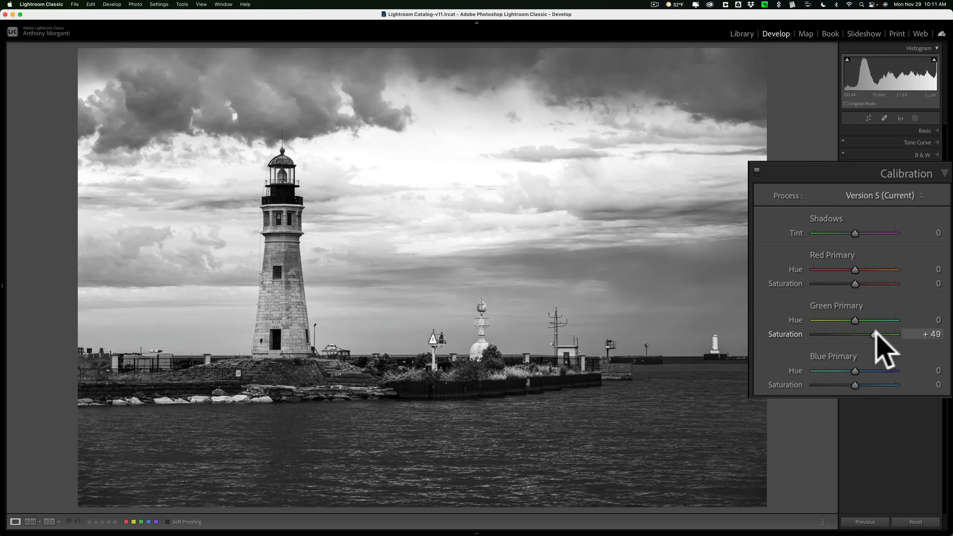
drag(872, 334, 849, 335)
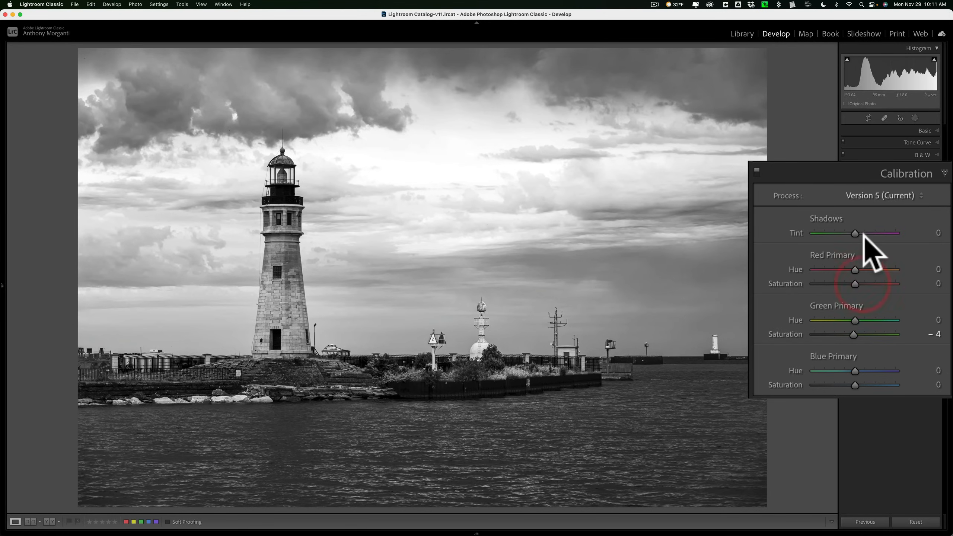
drag(856, 233, 816, 233)
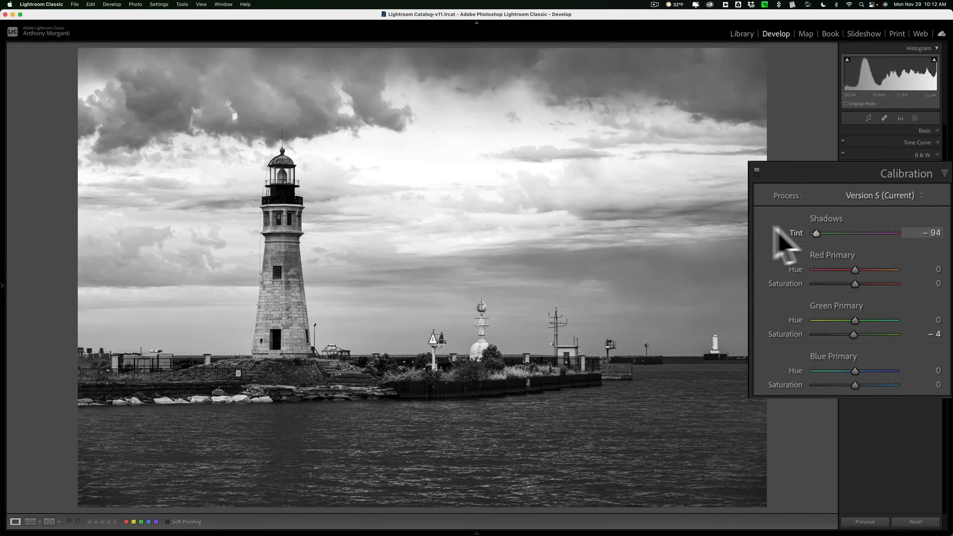
drag(817, 232, 895, 233)
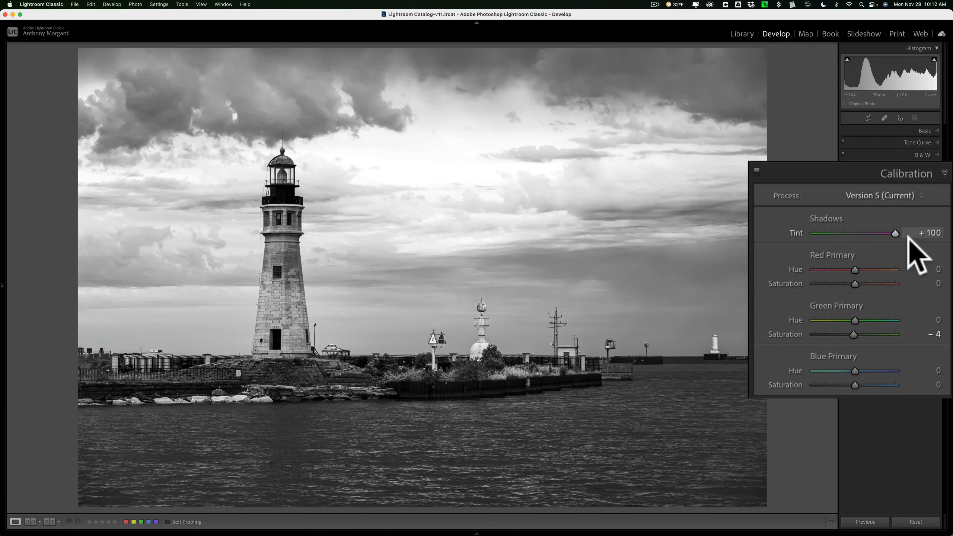
drag(893, 232, 871, 233)
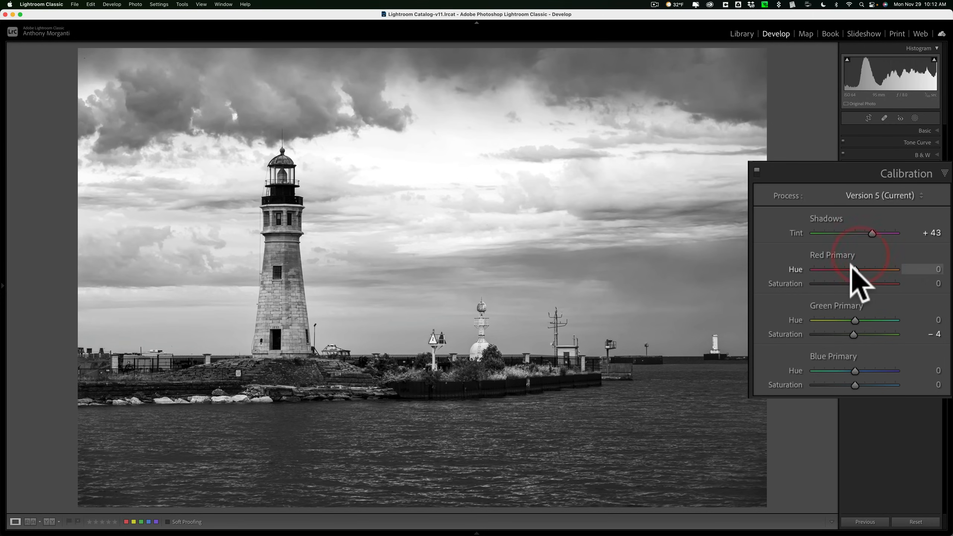
Raise red primary saturation to +71 and green primary saturation to +16 after hue tweaks
drag(855, 269, 870, 269)
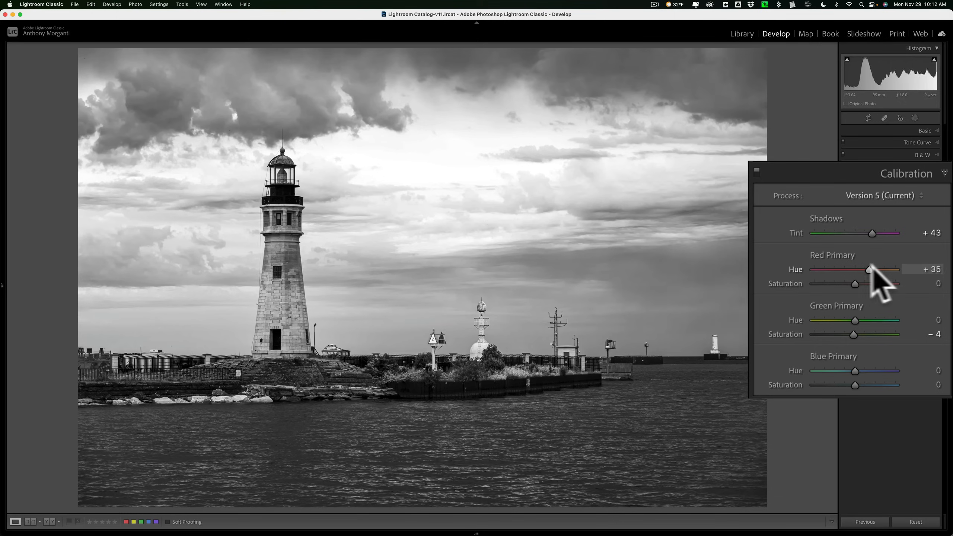
drag(870, 269, 818, 269)
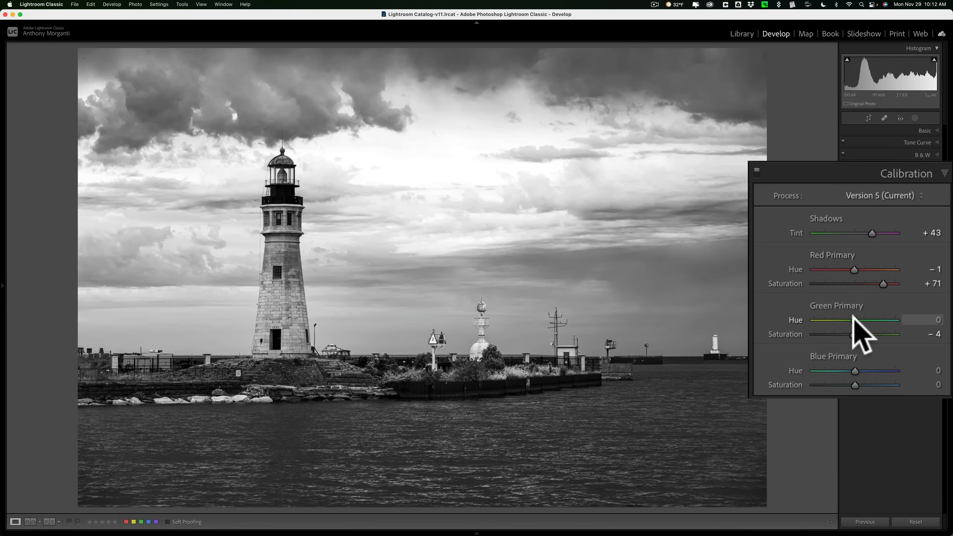
drag(847, 320, 890, 320)
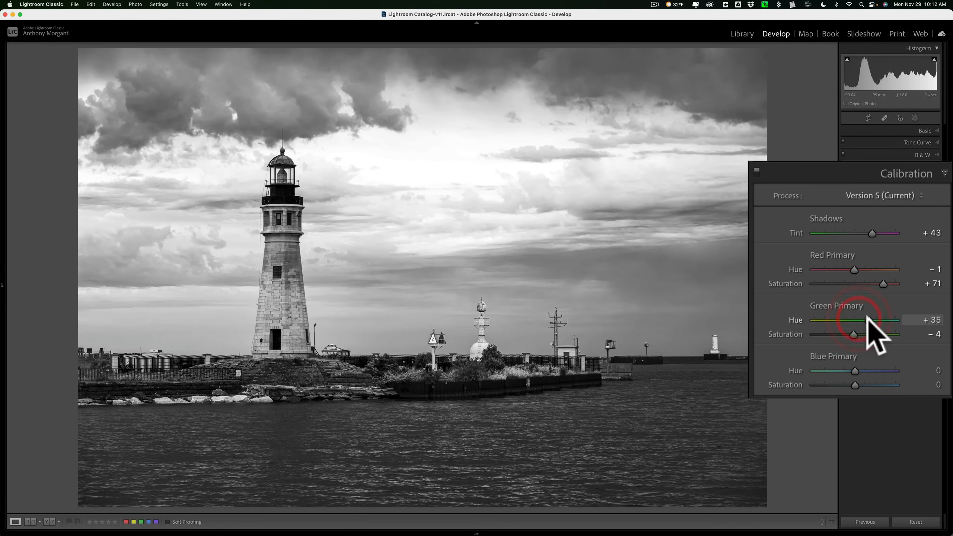
drag(880, 320, 865, 320)
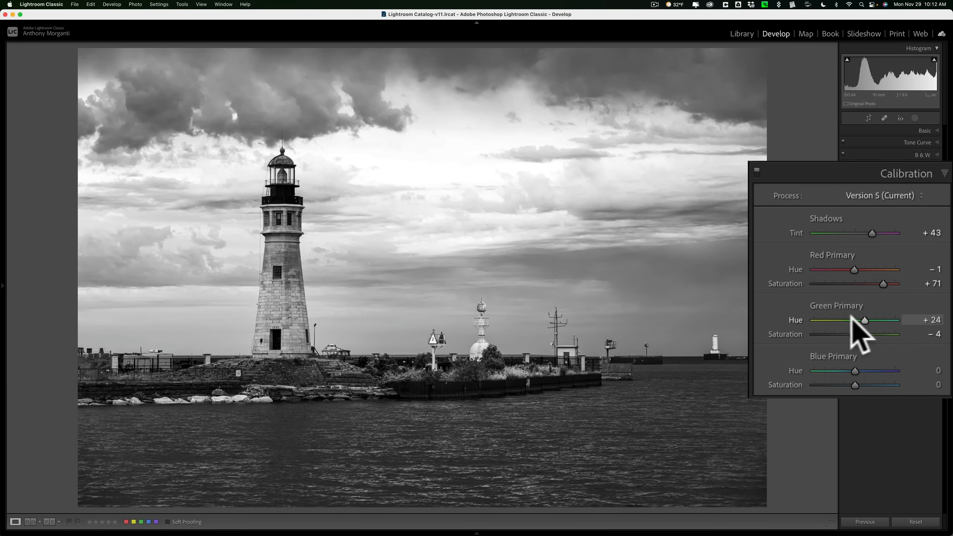
drag(865, 320, 848, 320)
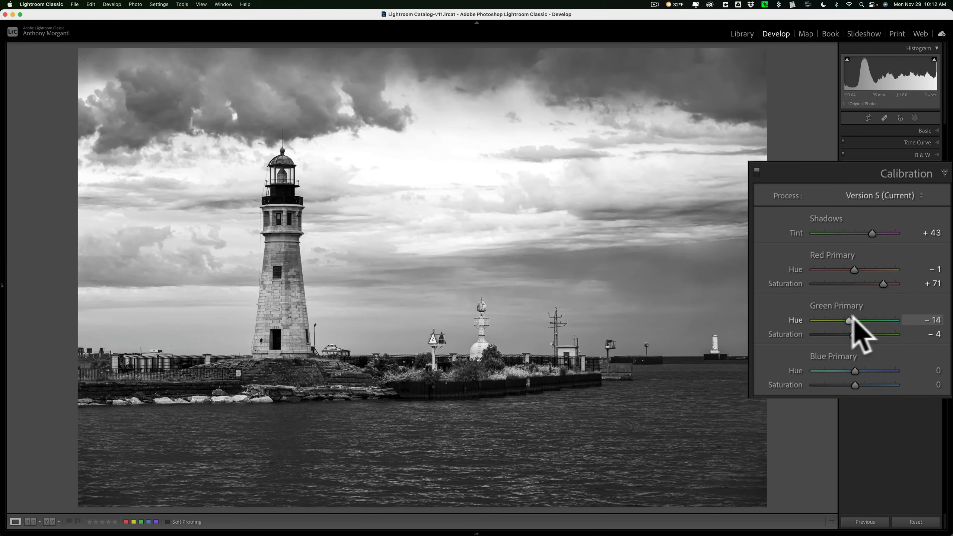
drag(847, 320, 884, 320)
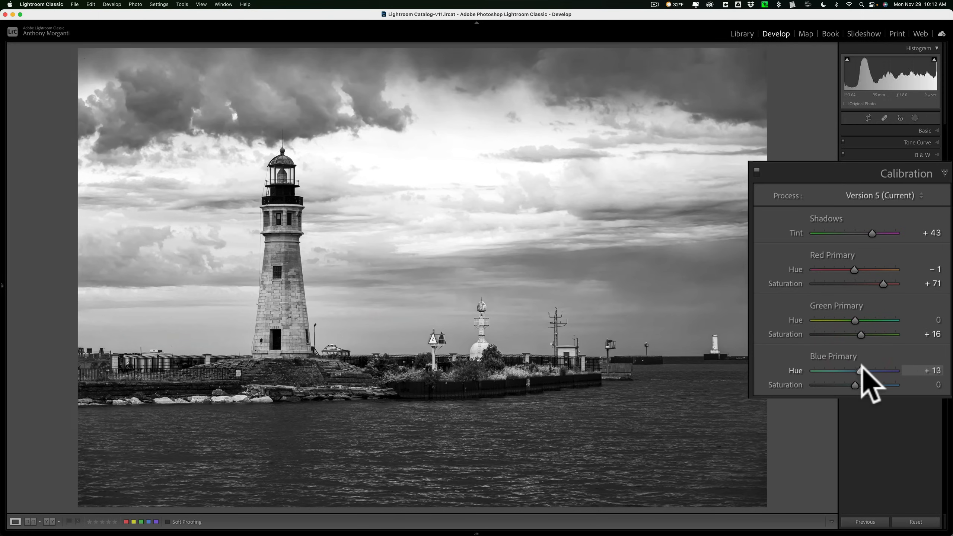
Shift blue primary hue to -9 and nudge its saturation slightly
drag(872, 372, 851, 371)
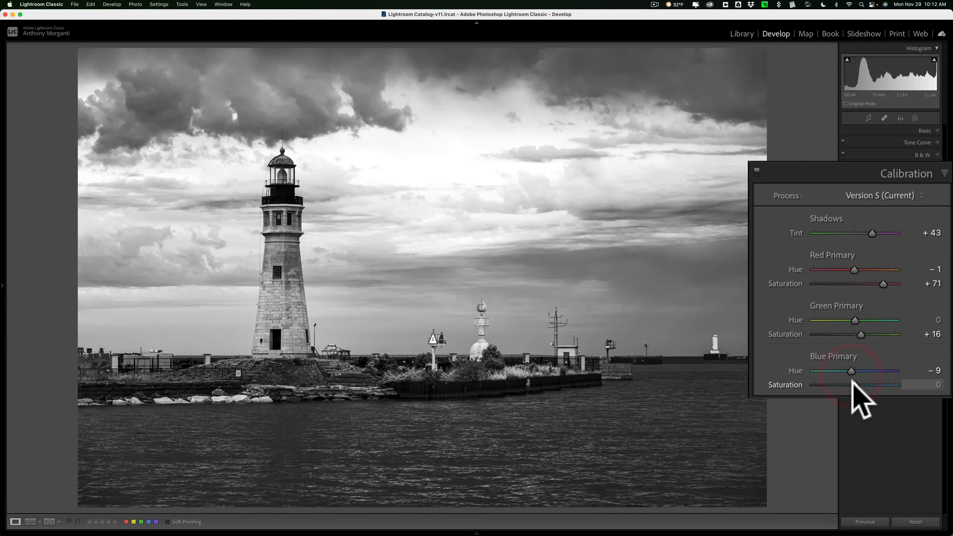
drag(851, 384, 860, 384)
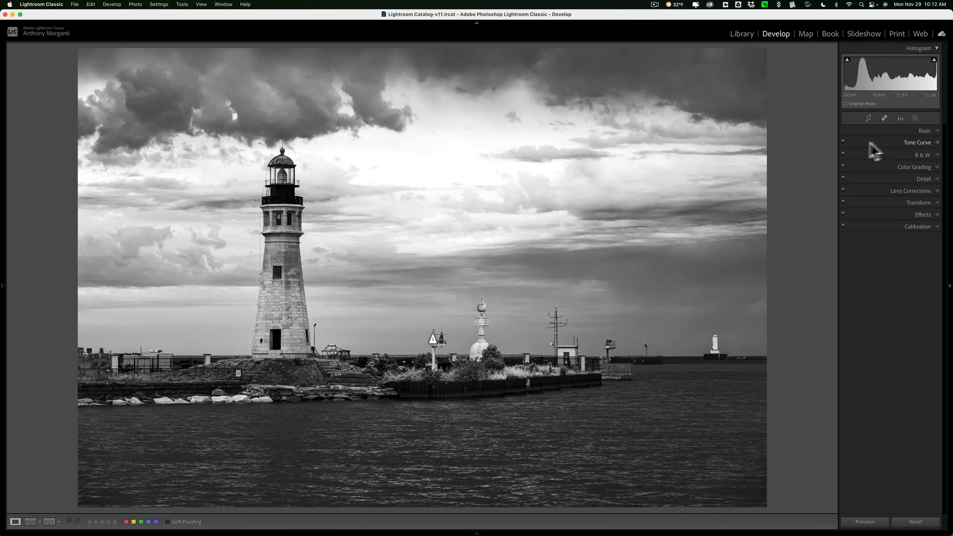
mouse_move(917, 122)
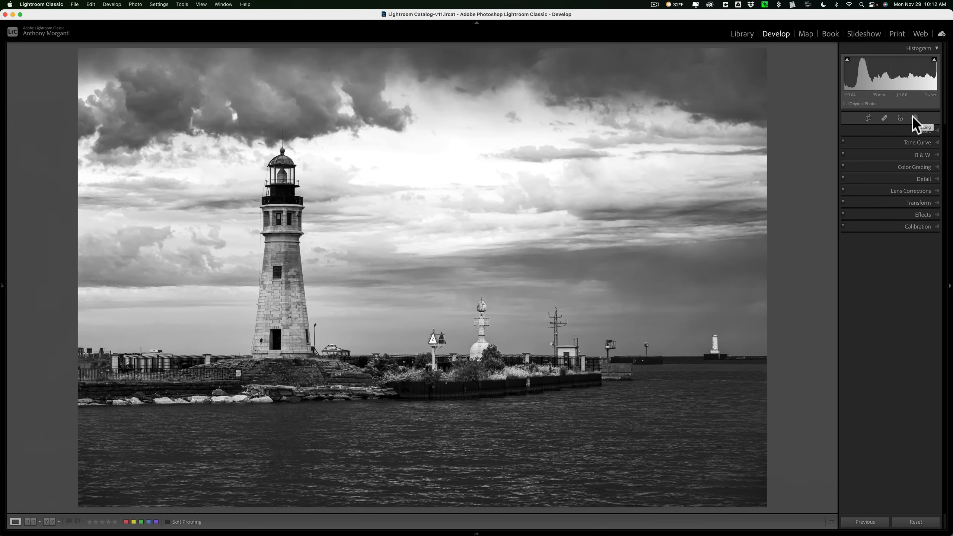
Review the Masking options for the lighthouse photo, then close them
click(915, 118)
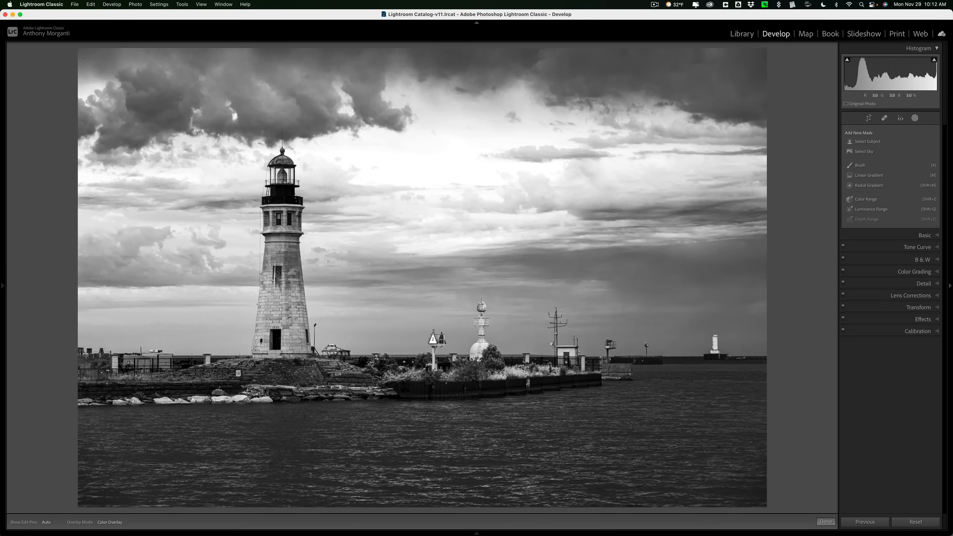
mouse_move(866, 154)
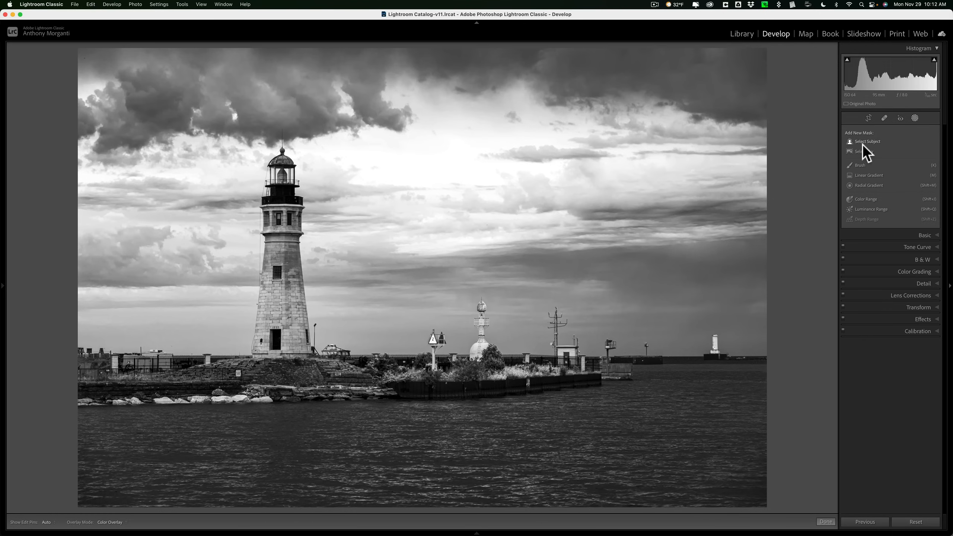
click(914, 118)
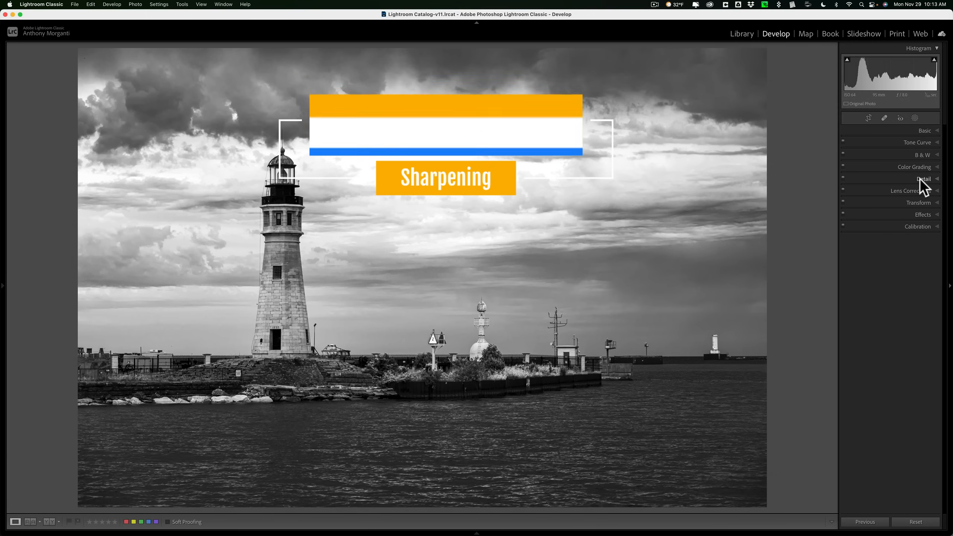
Expand Detail and raise the sharpening amount past 42
click(923, 178)
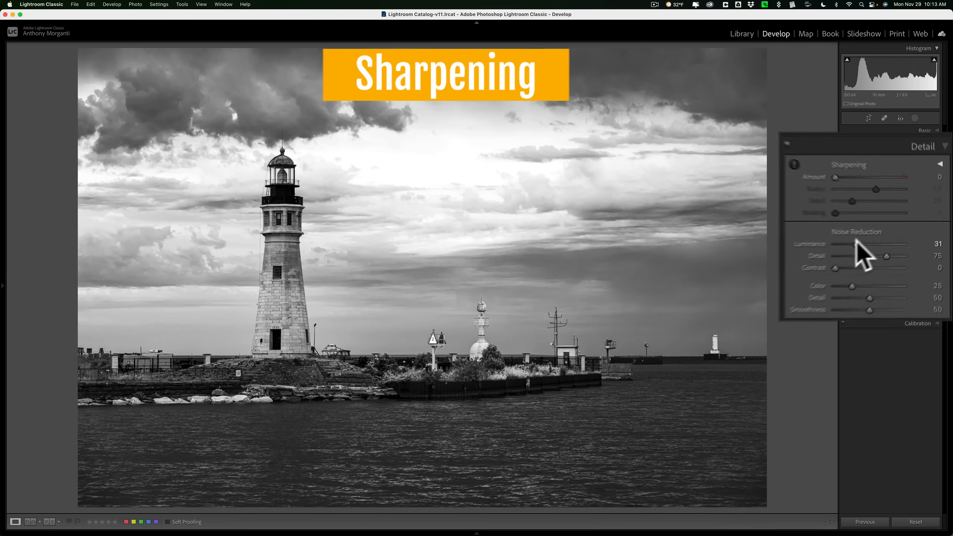
drag(835, 167, 854, 167)
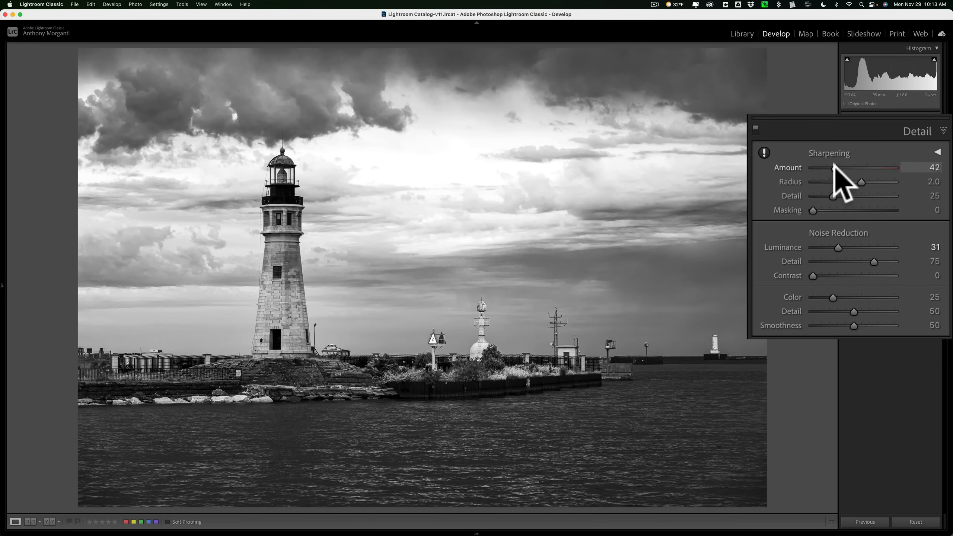
drag(836, 167, 855, 167)
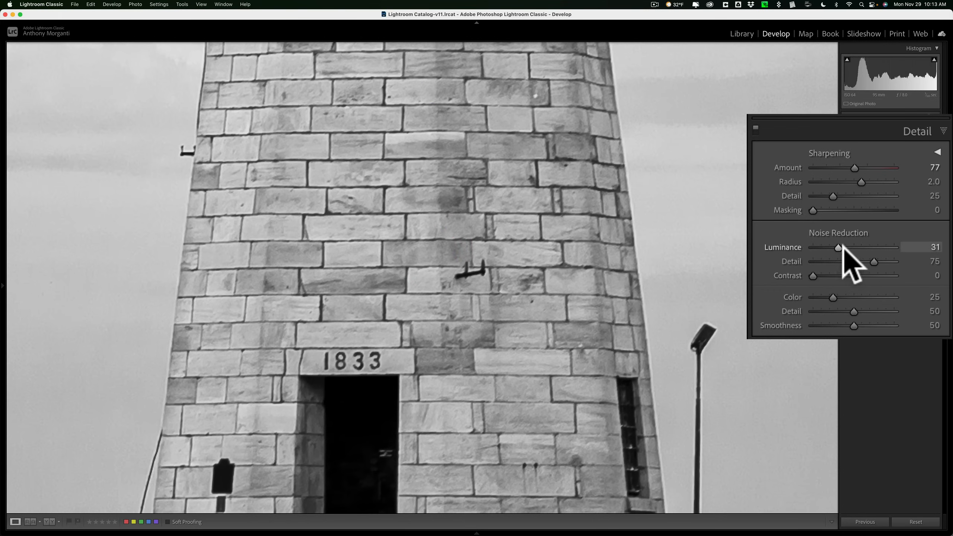
Lower and re-raise the sharpening amount to compare brickwork detail up close
drag(857, 168, 823, 167)
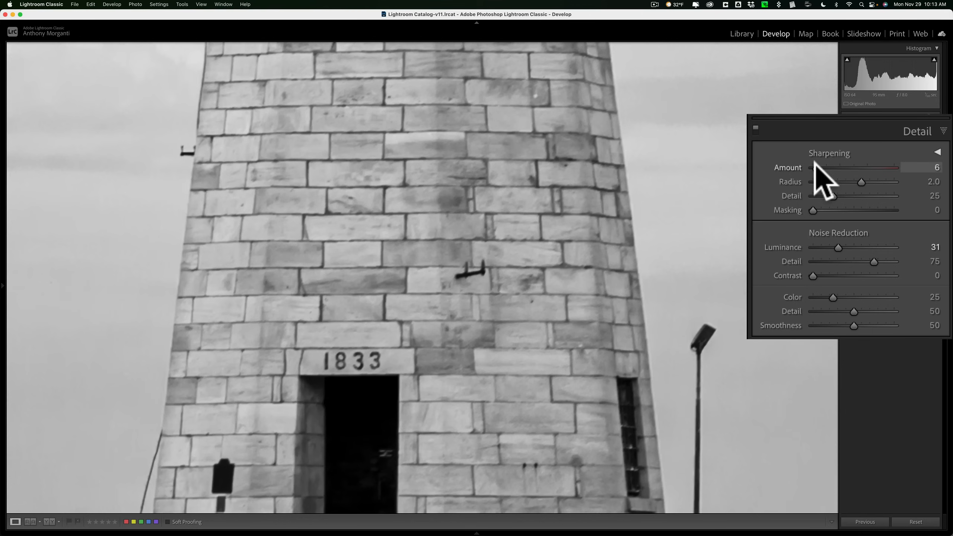
drag(807, 168, 845, 167)
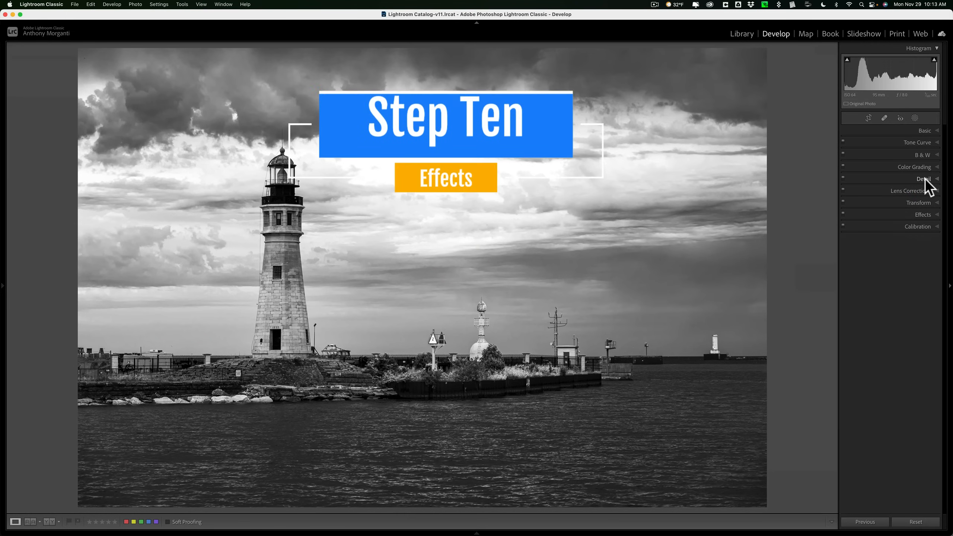
Expand Effects and set a slight negative post-crop vignette with Highlight Priority style
click(924, 205)
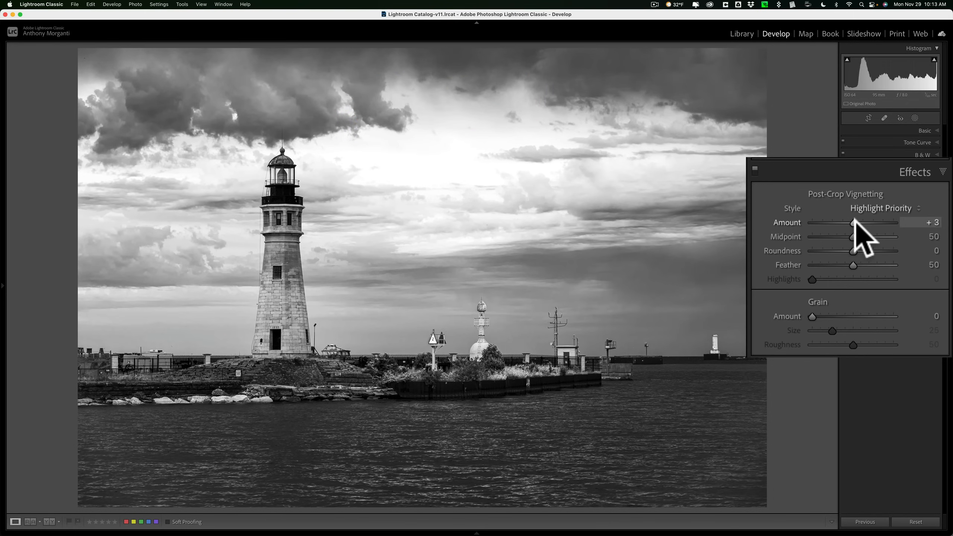
drag(851, 223, 847, 223)
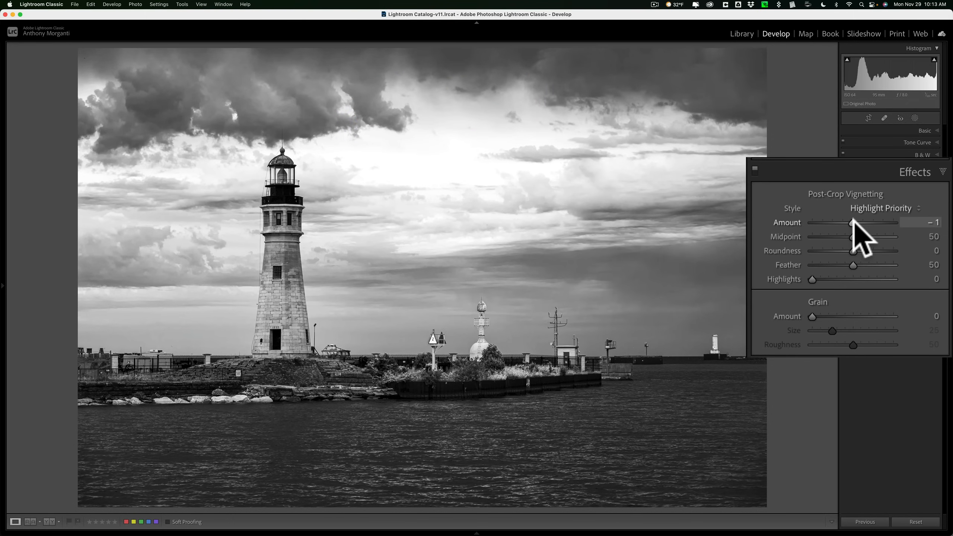